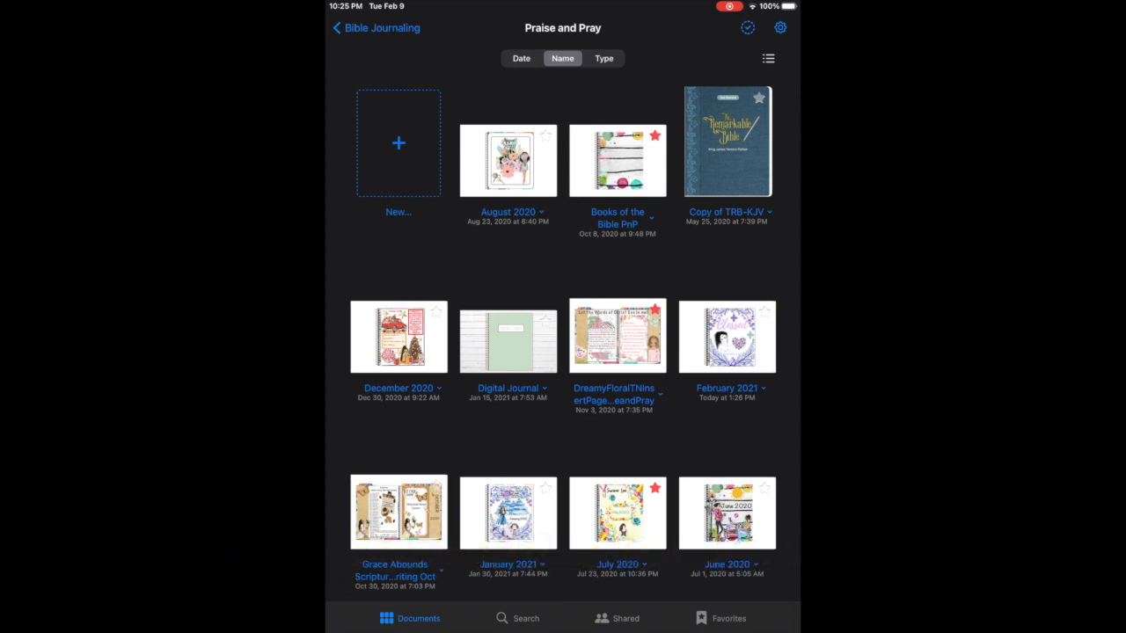
# Open the February 2021 notebook, browse photos to insert, then move to Magic Eraser.
pyautogui.click(727, 336)
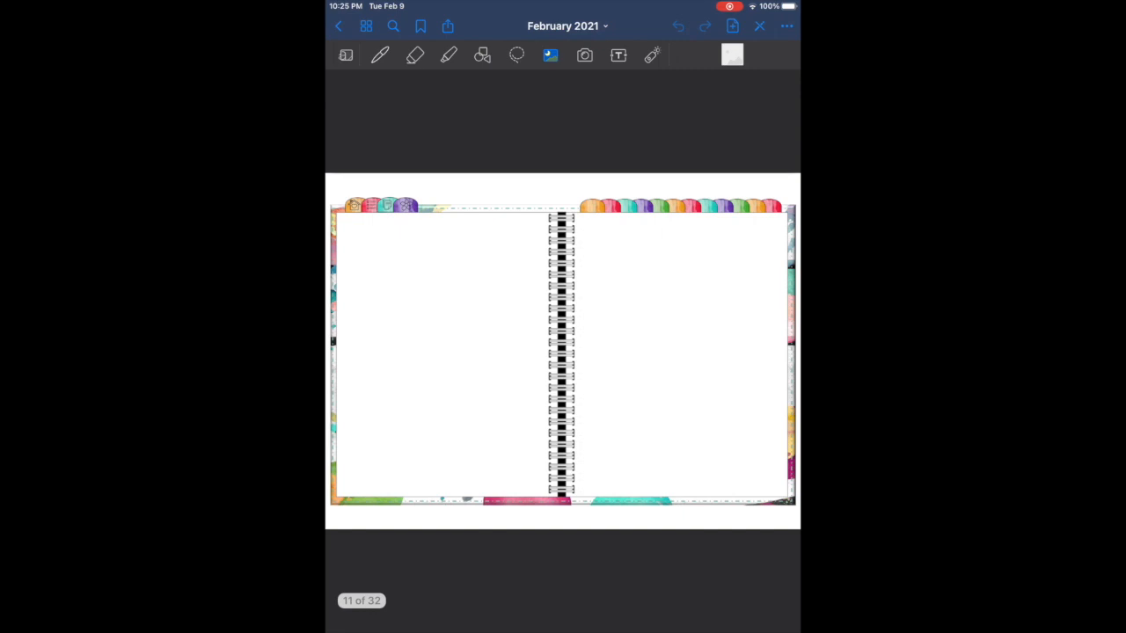
pyautogui.click(584, 54)
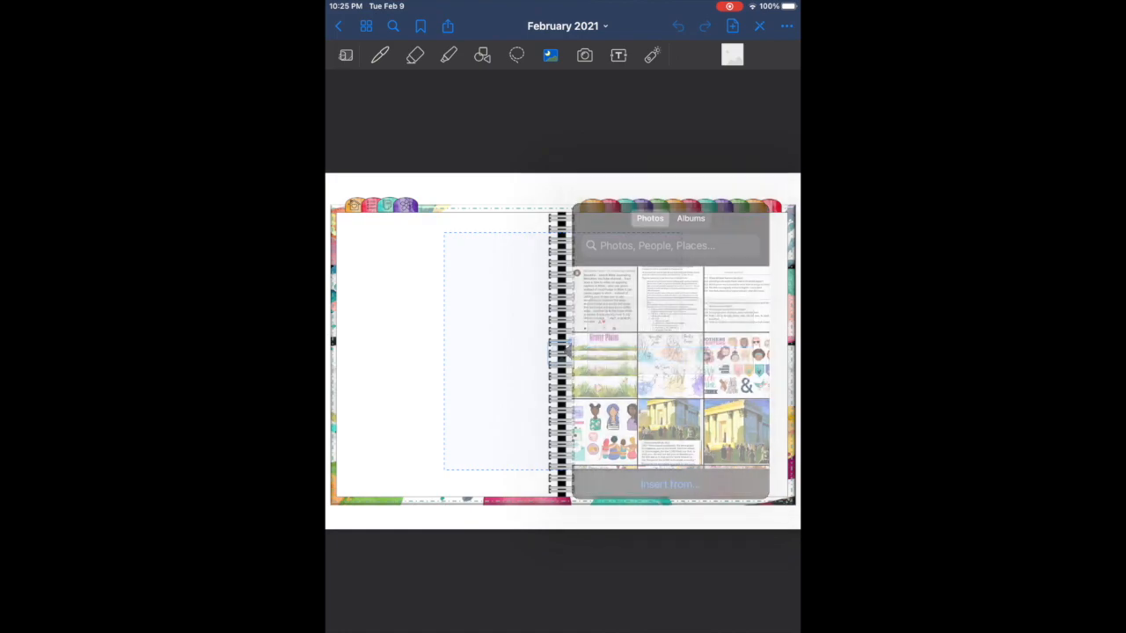
pyautogui.click(605, 361)
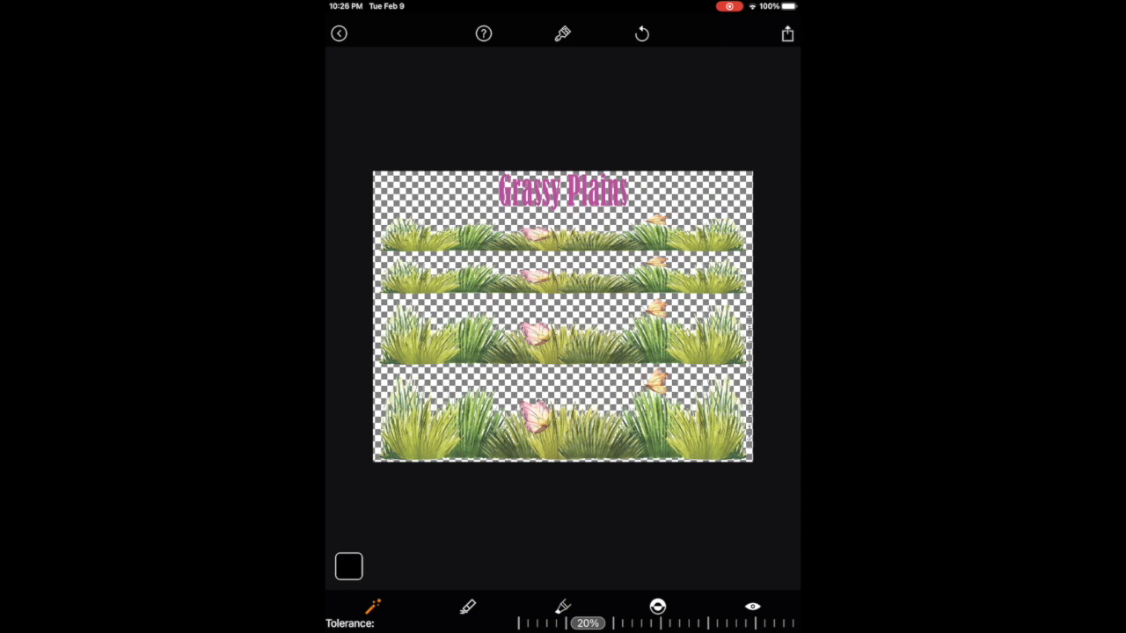
# Crop and background-erase the Brothers and Sisters and watercolour figure sheets, saving at high resolution.
pyautogui.click(788, 34)
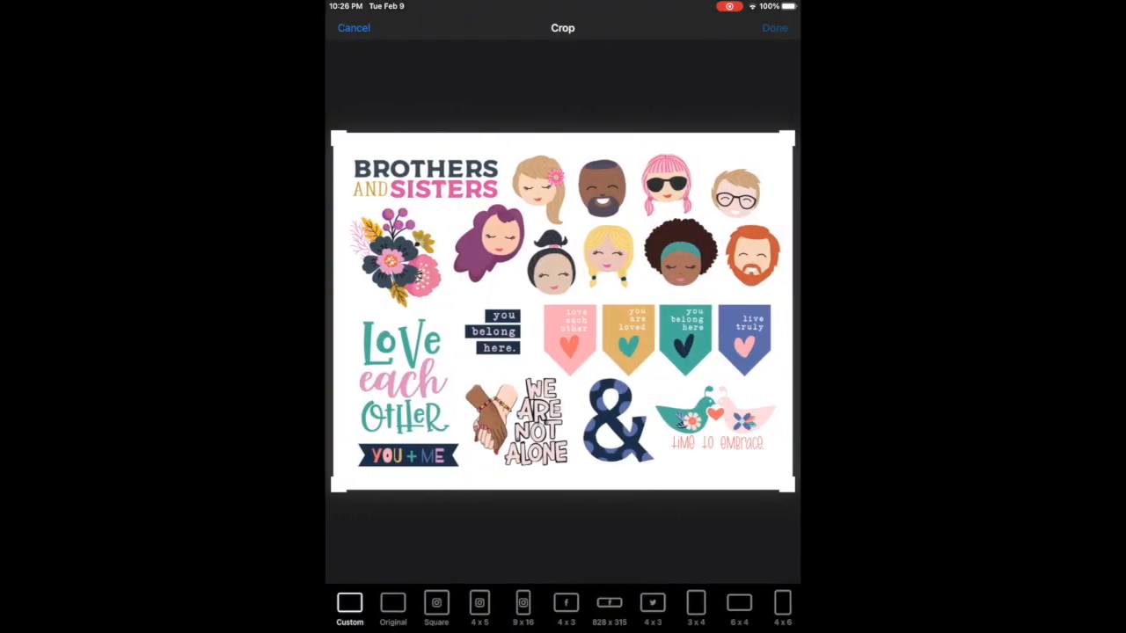
pyautogui.click(775, 28)
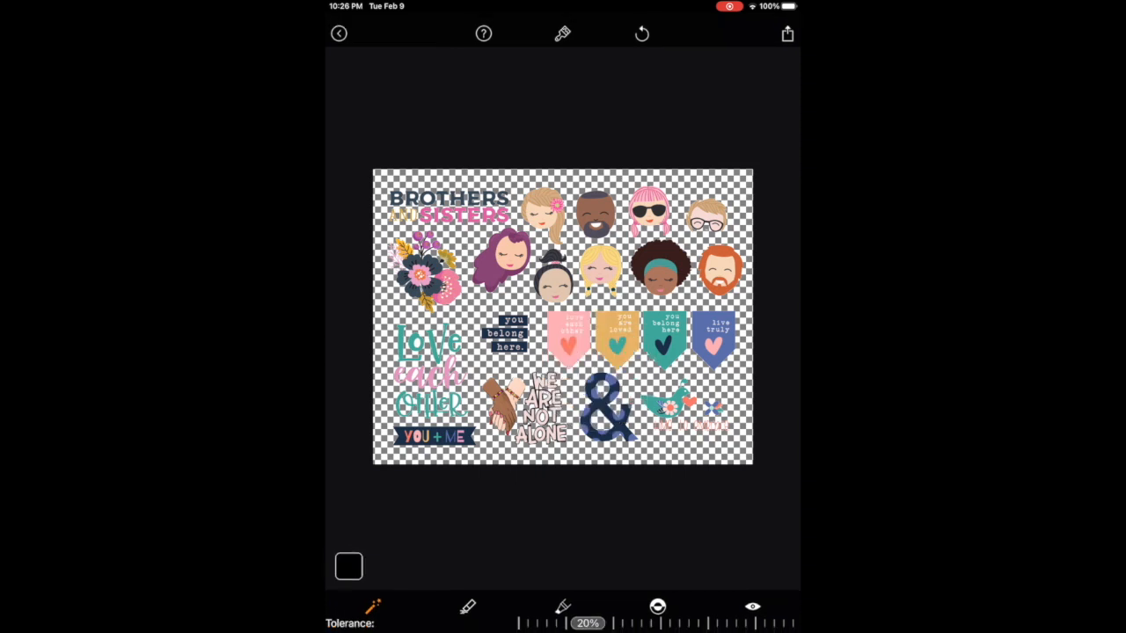
pyautogui.click(789, 34)
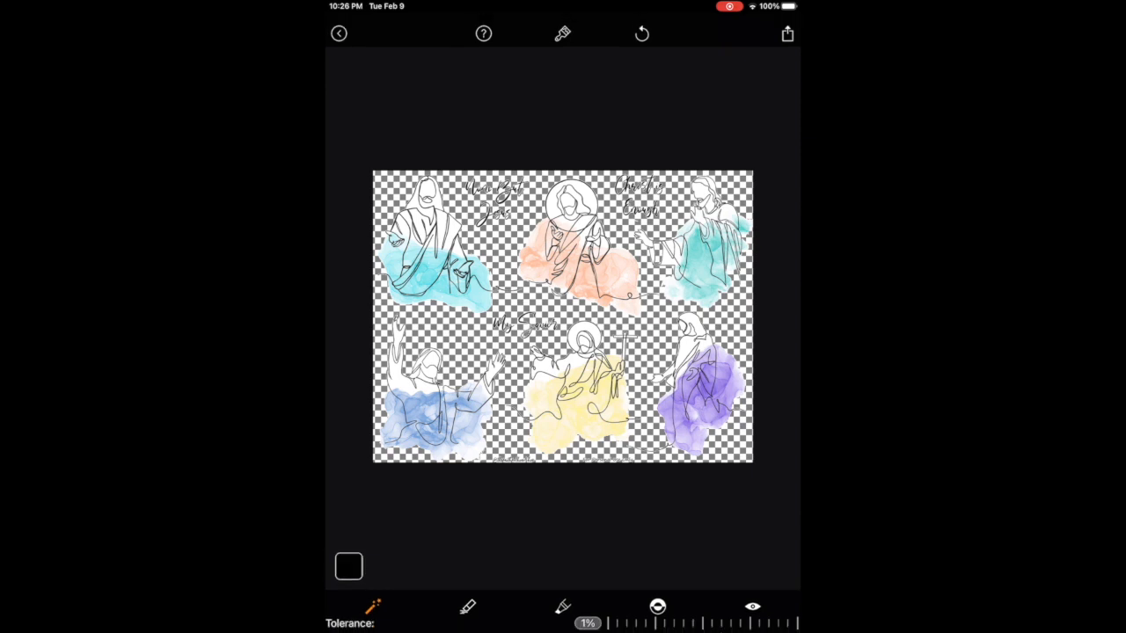
pyautogui.click(786, 33)
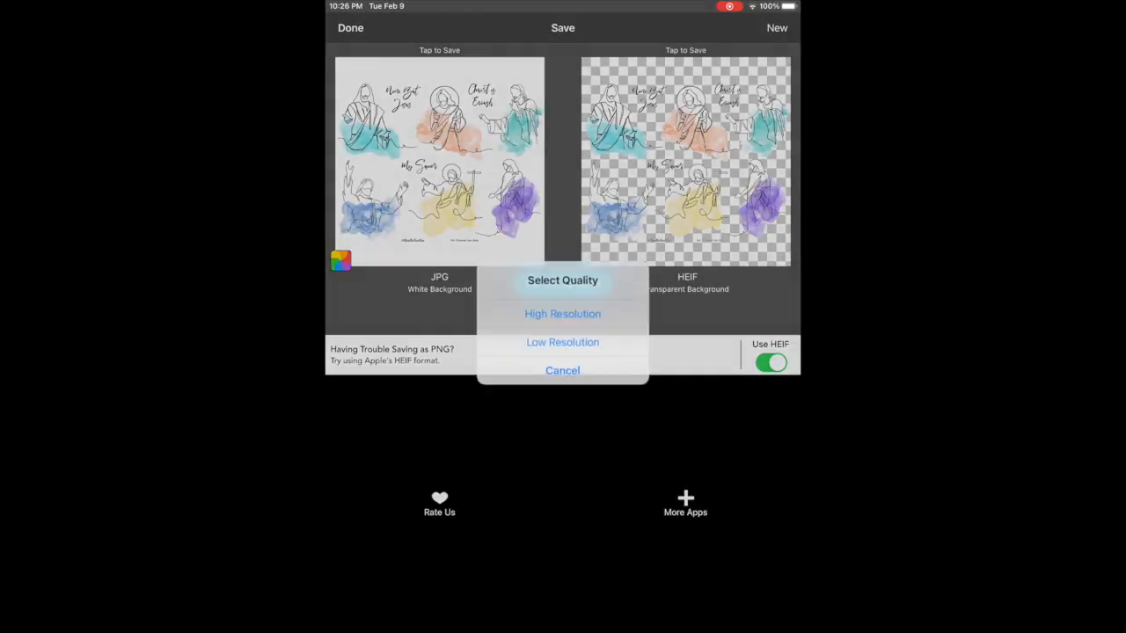
pyautogui.click(563, 313)
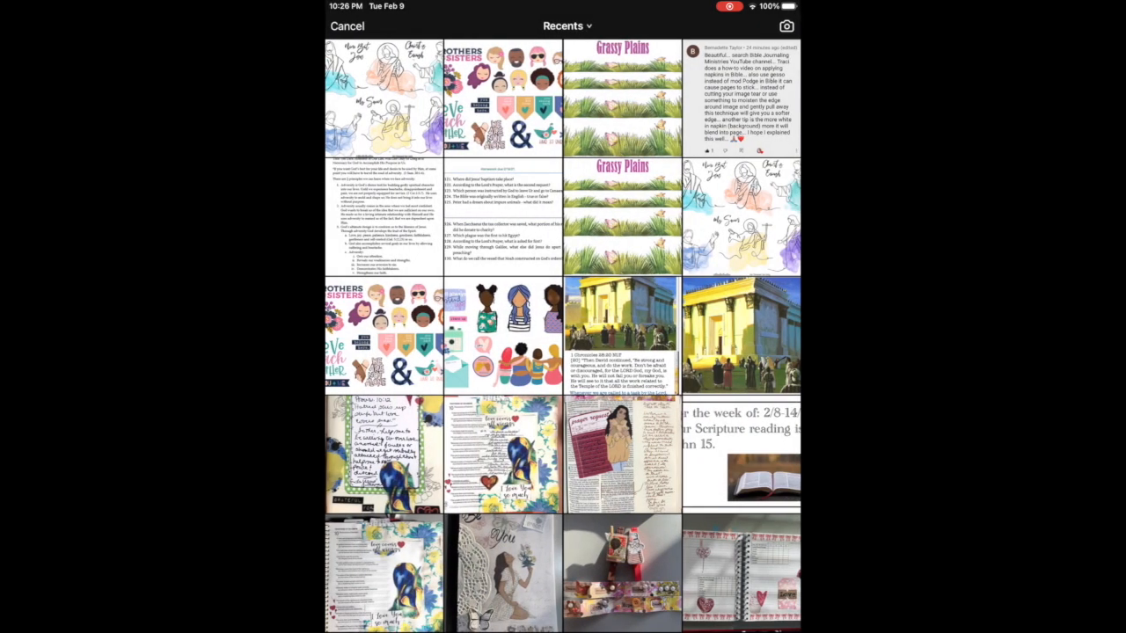
# Crop the women sticker sheet, erase its background and save the transparent version.
pyautogui.click(503, 337)
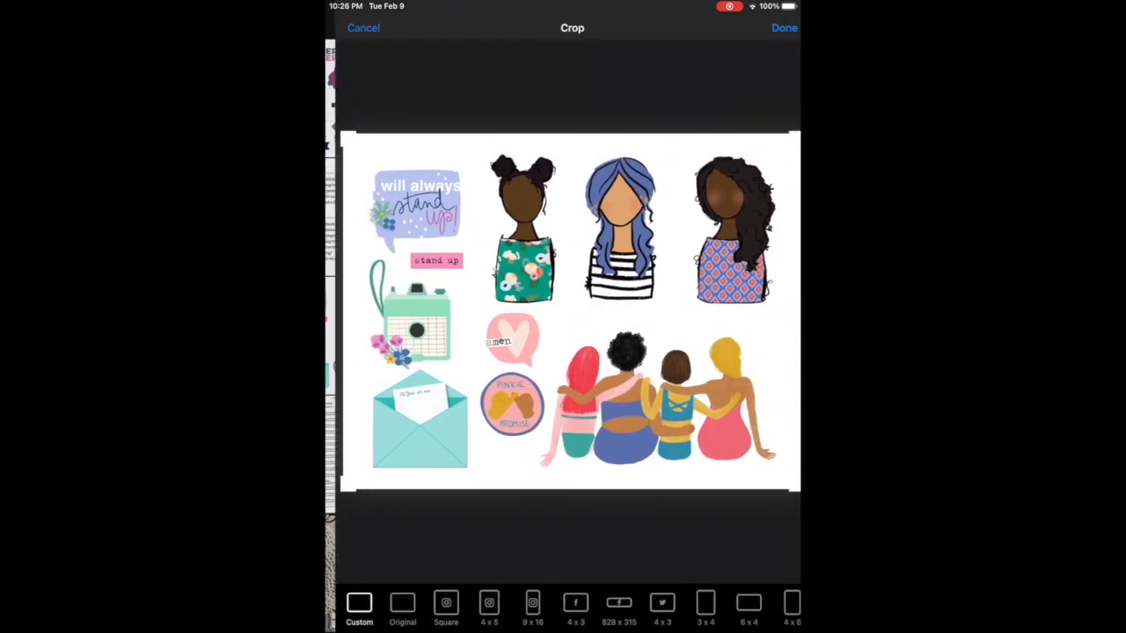
pyautogui.click(783, 28)
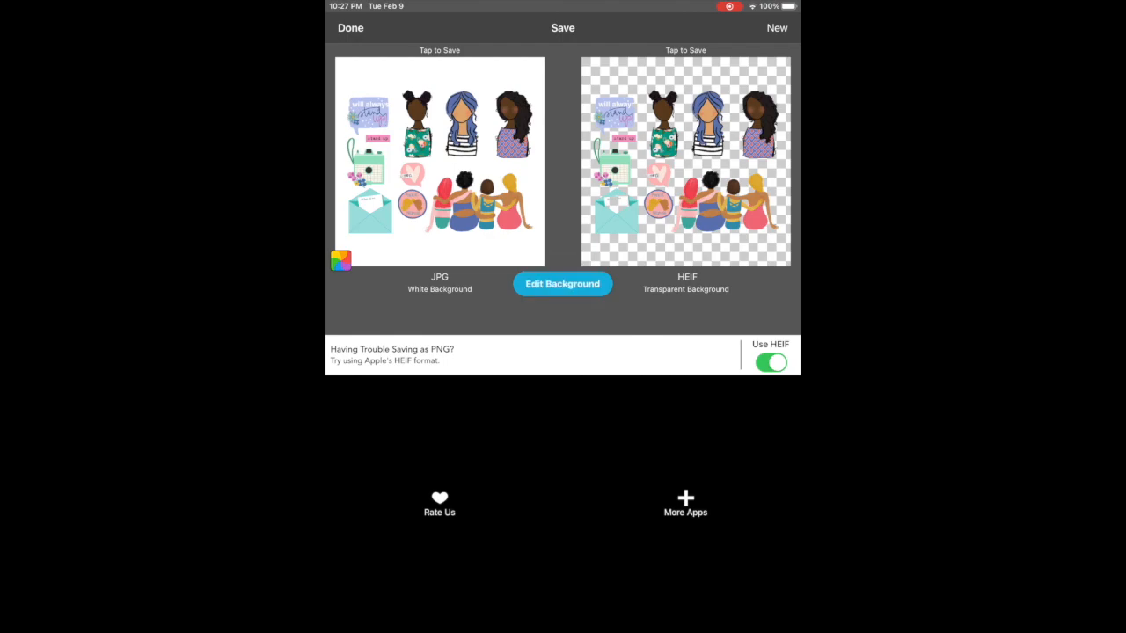
pyautogui.click(563, 283)
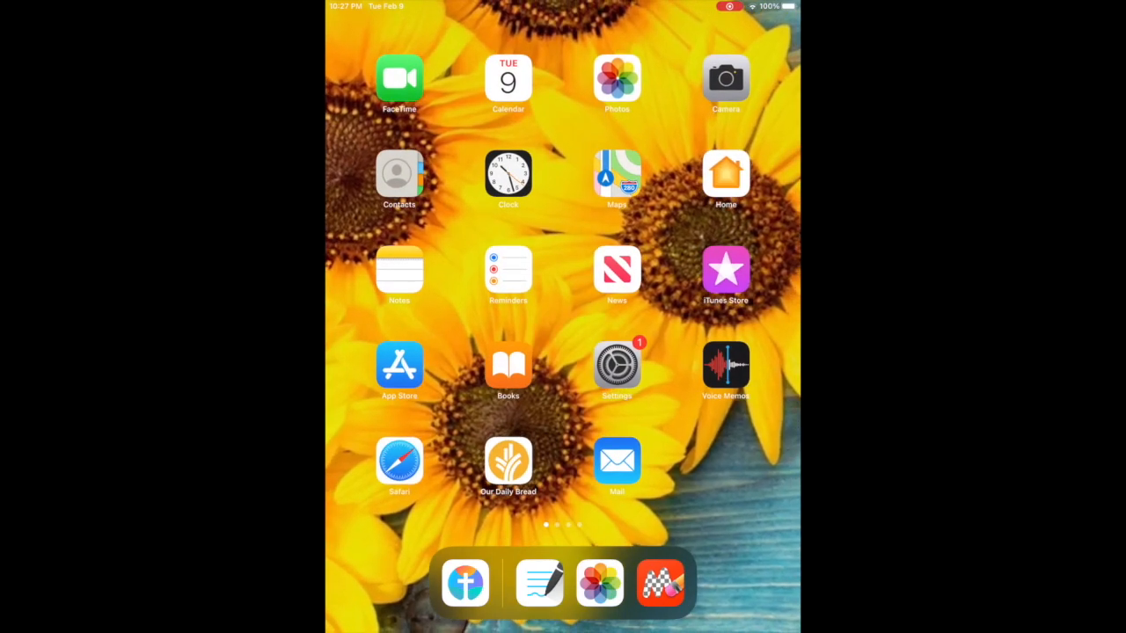
# Return to the journal and browse the new sticker images in the photo picker.
pyautogui.click(538, 582)
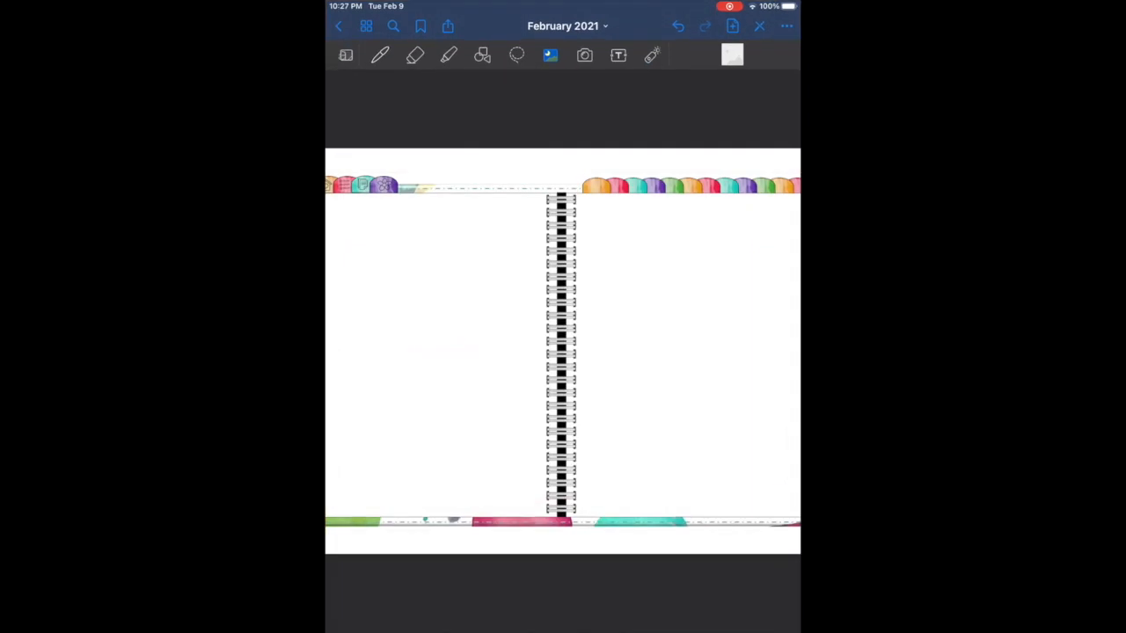
pyautogui.click(585, 55)
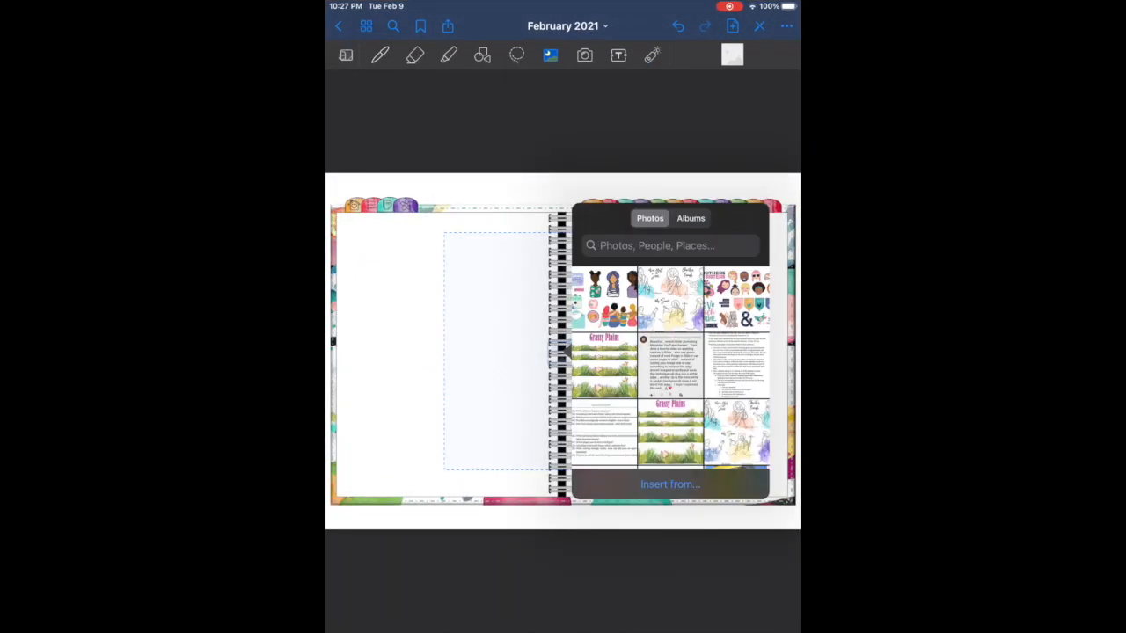
pyautogui.scroll(-3)
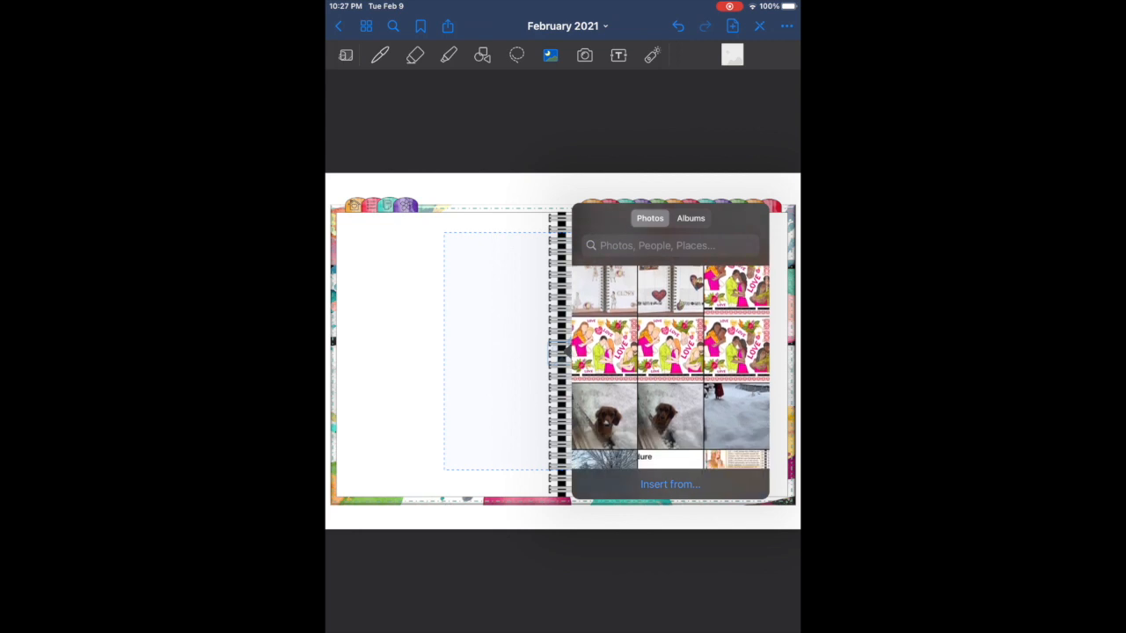
pyautogui.scroll(3)
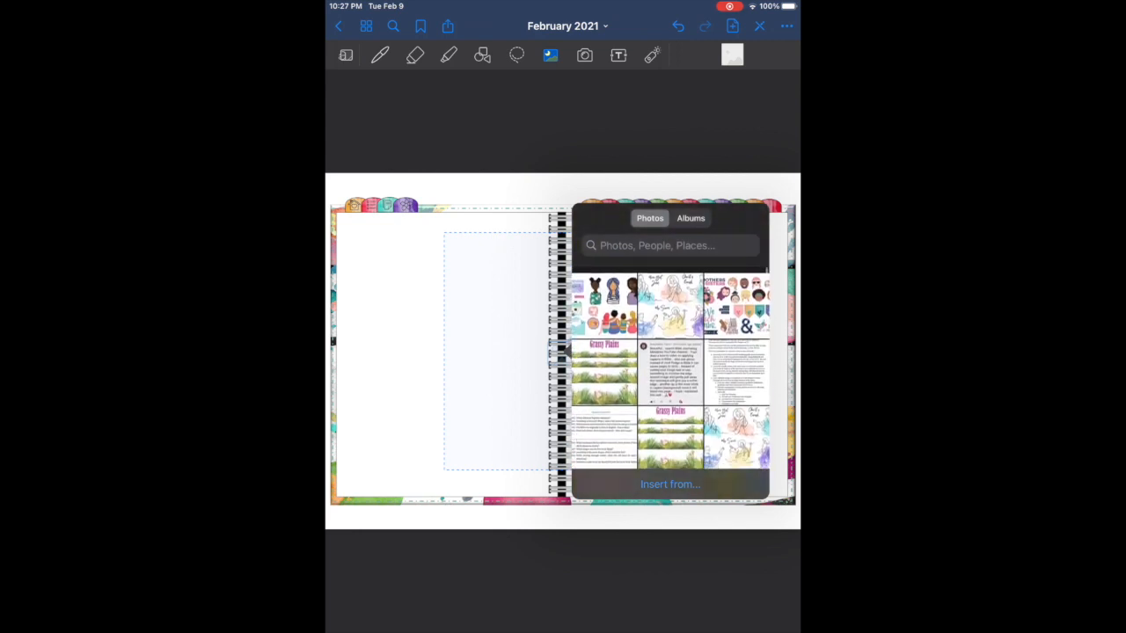
pyautogui.scroll(3)
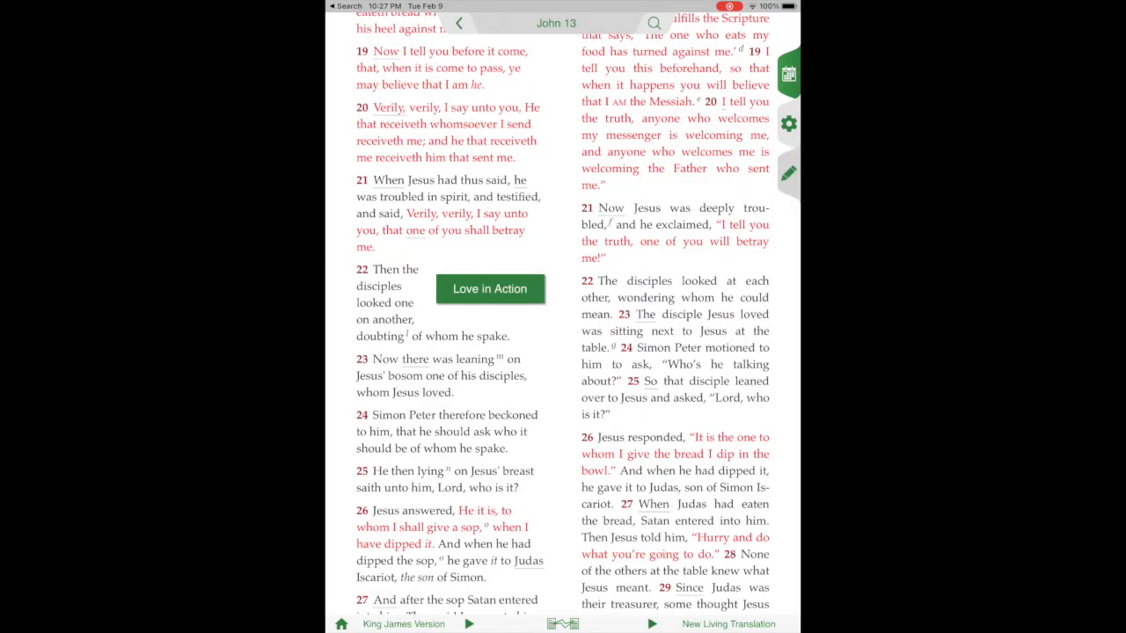
# Scroll to John 13:34–35 in the Bible app and select the verses for copying.
pyautogui.scroll(-3)
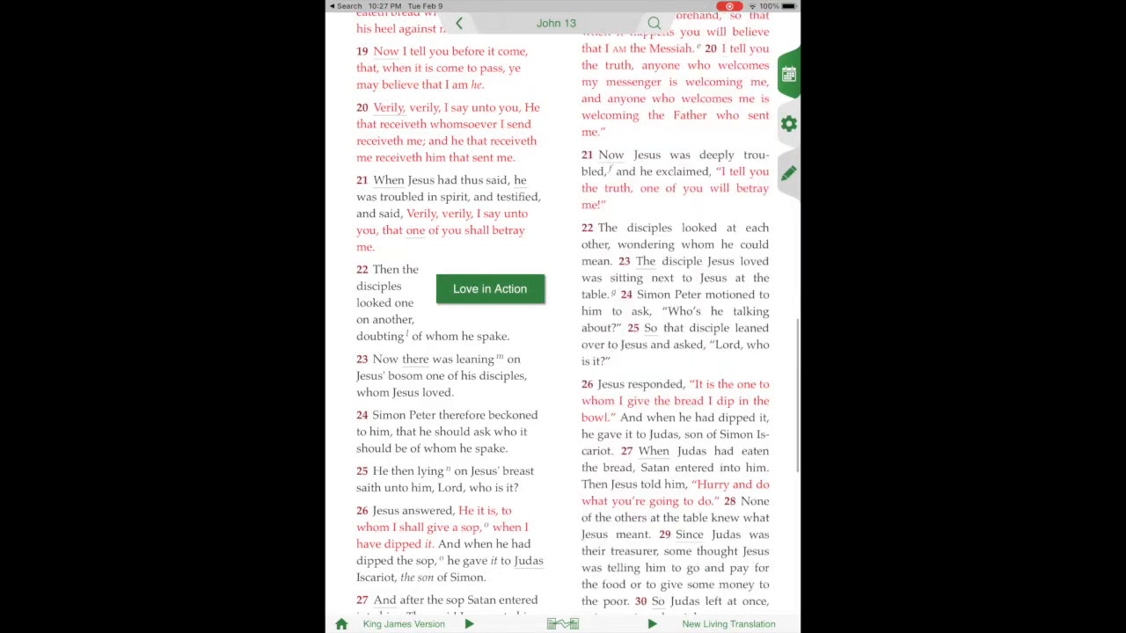
pyautogui.scroll(-3)
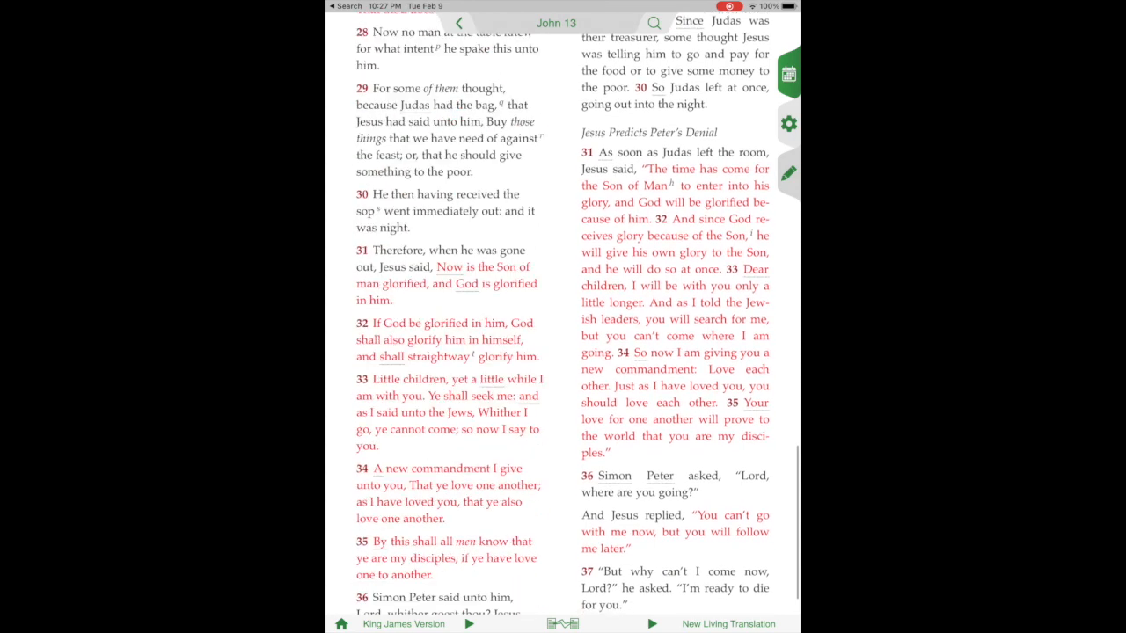
pyautogui.scroll(-3)
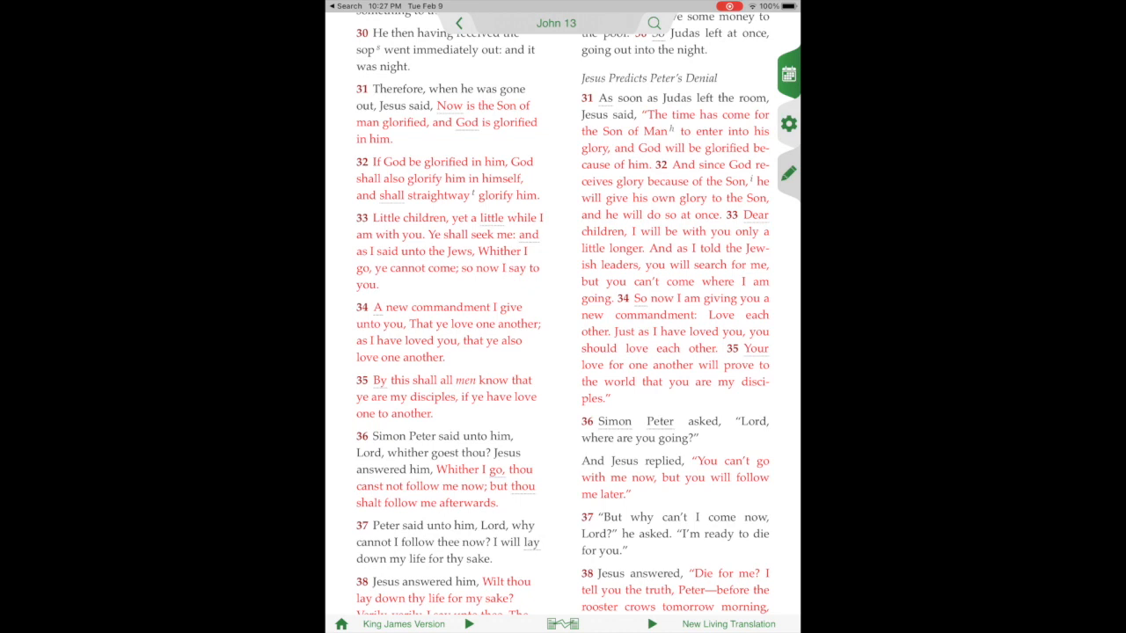
pyautogui.doubleClick(440, 331)
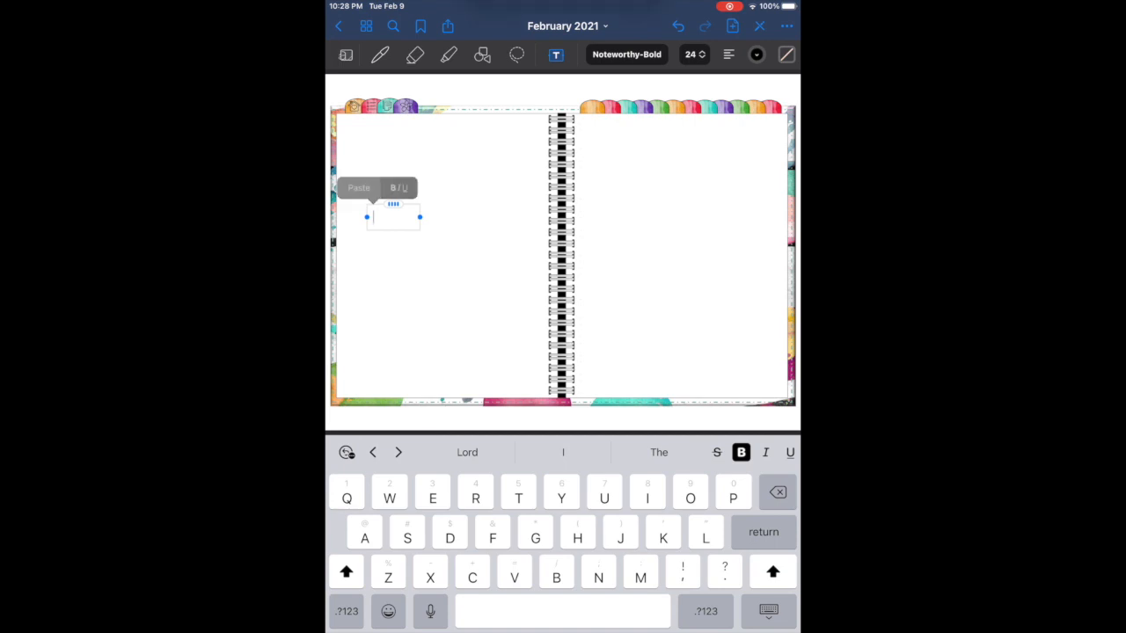
# Paste John 13:34–35 into the text box in Bradley Hand at a reduced size.
pyautogui.click(359, 186)
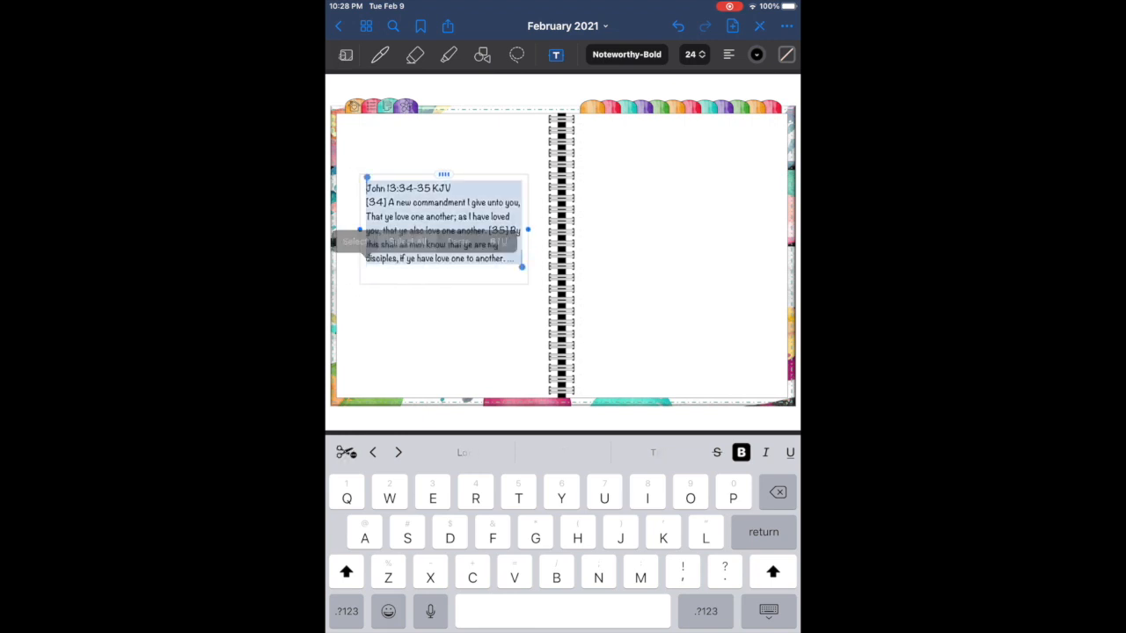
pyautogui.click(626, 54)
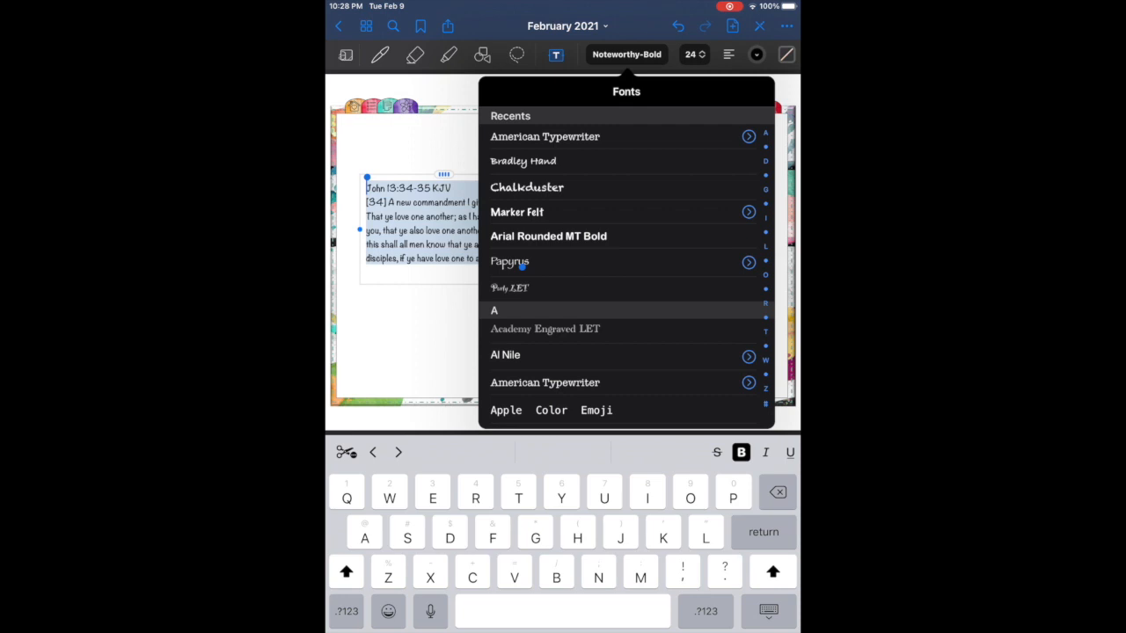
pyautogui.click(522, 161)
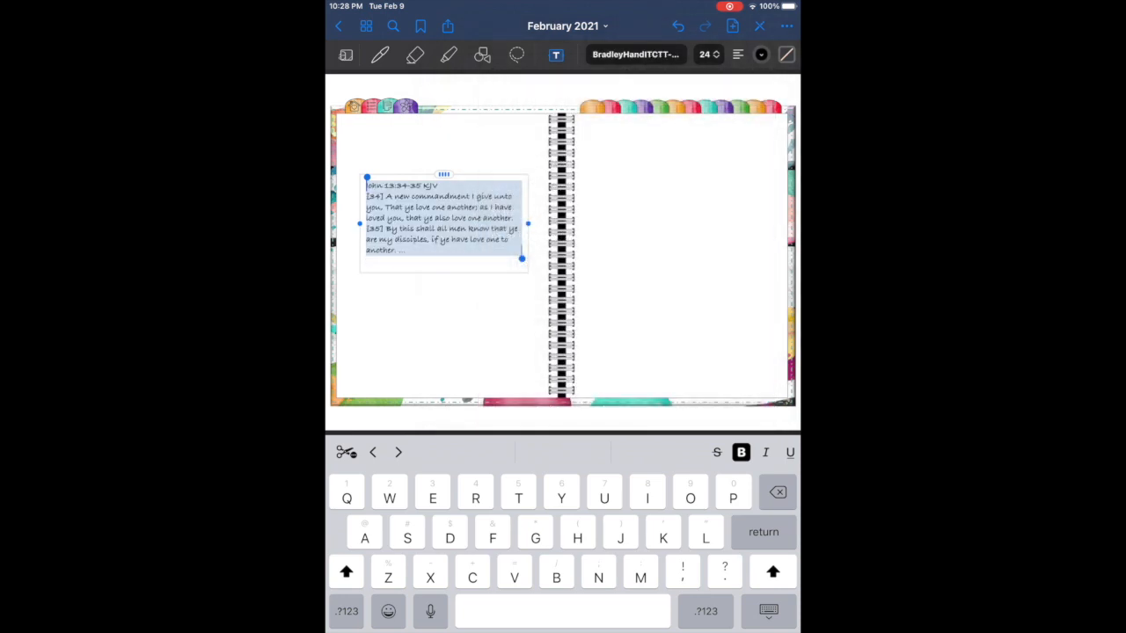
pyautogui.click(708, 54)
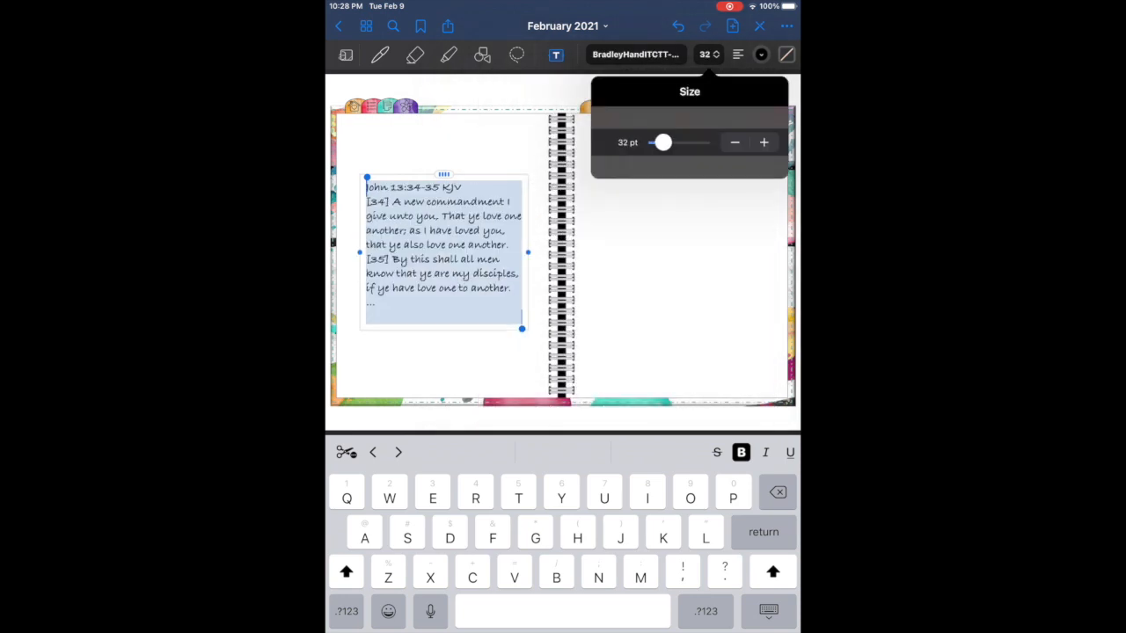
pyautogui.click(734, 141)
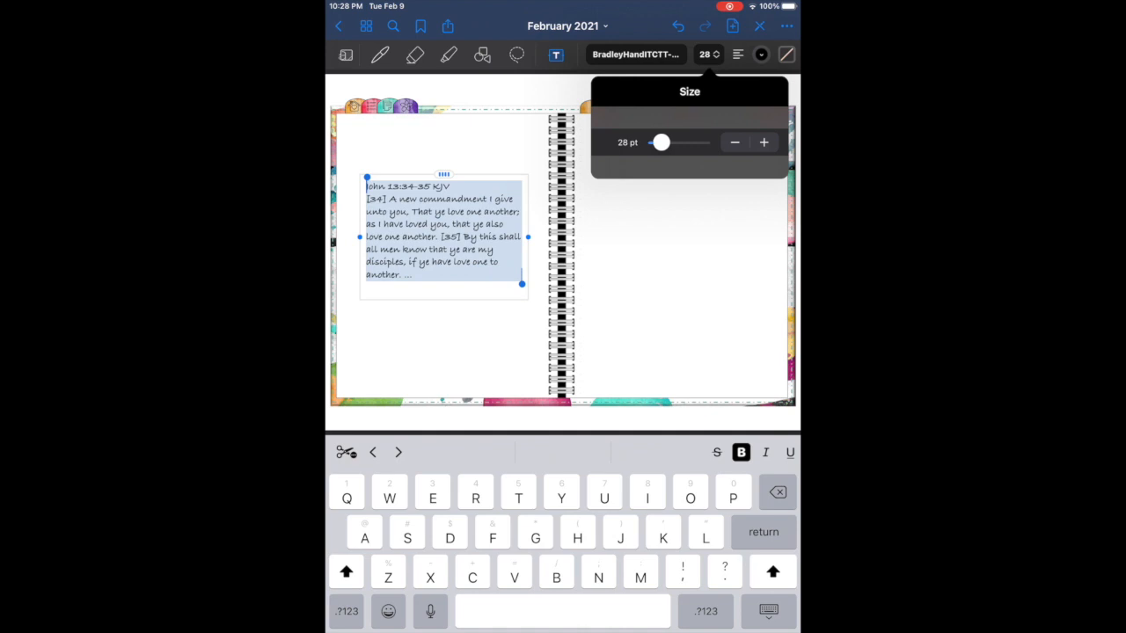
pyautogui.click(763, 141)
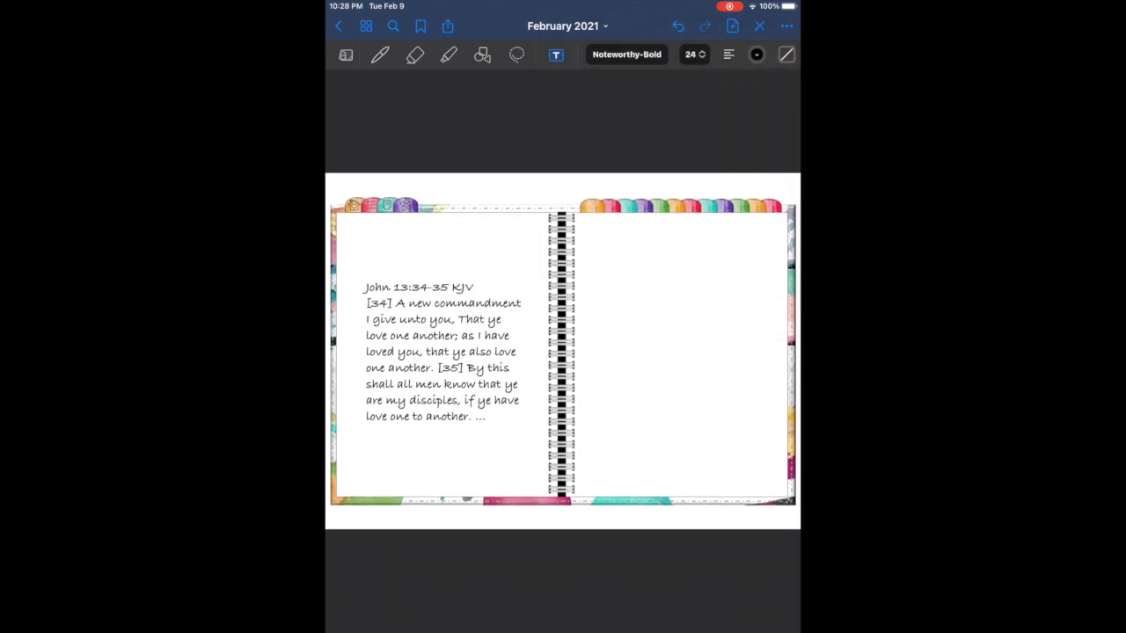
# Draw a teal rectangle framing the scripture passage with the shape tool.
pyautogui.click(380, 55)
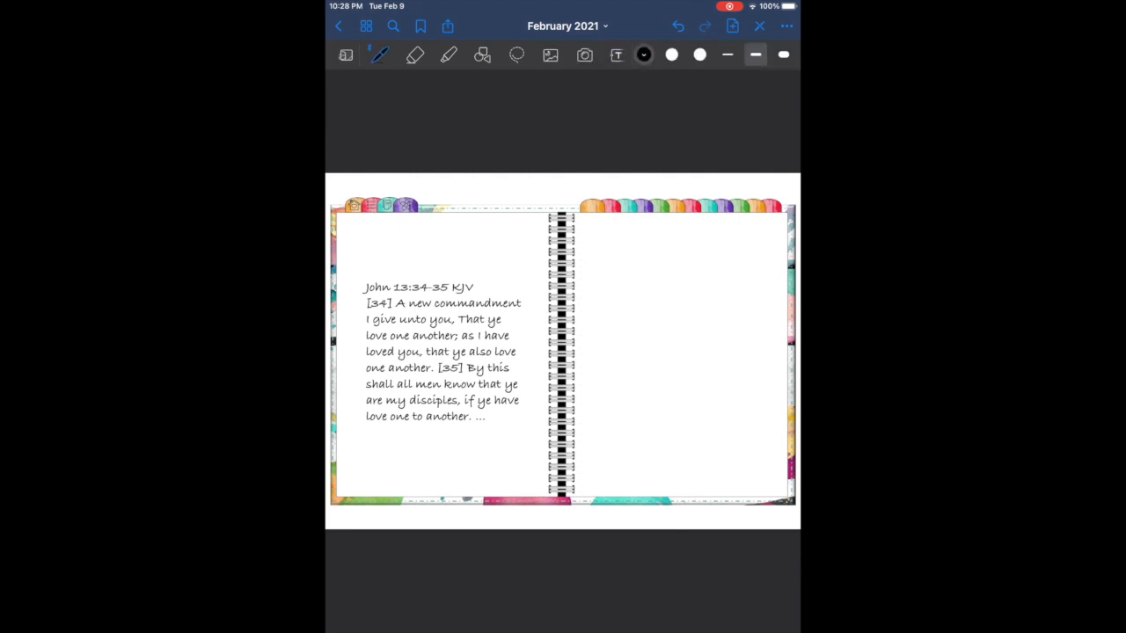
pyautogui.click(644, 54)
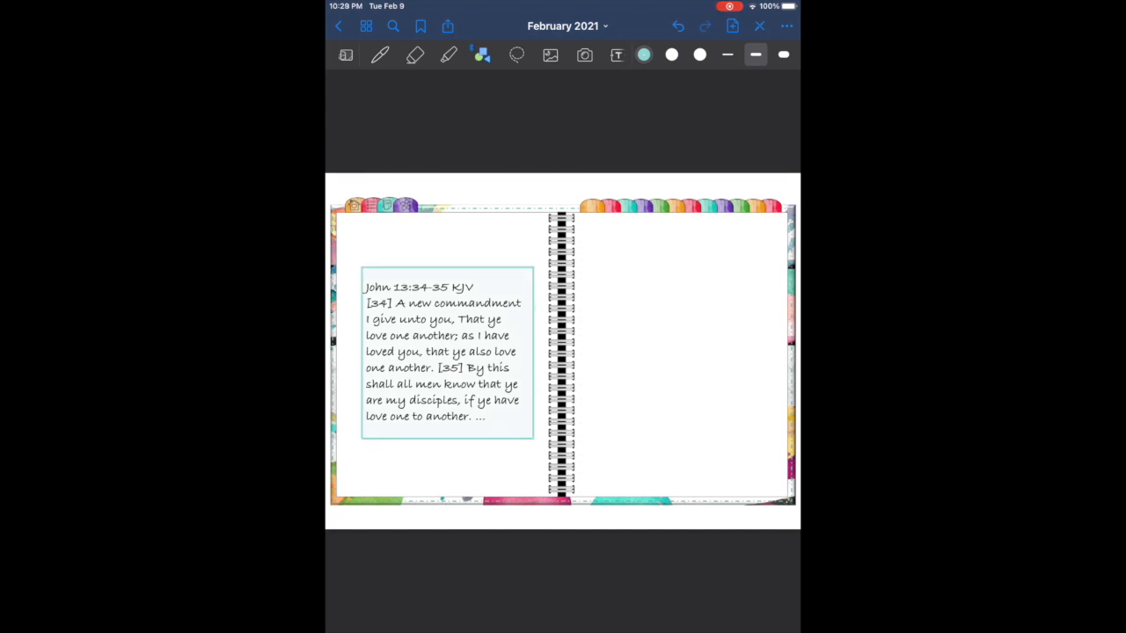
pyautogui.click(518, 55)
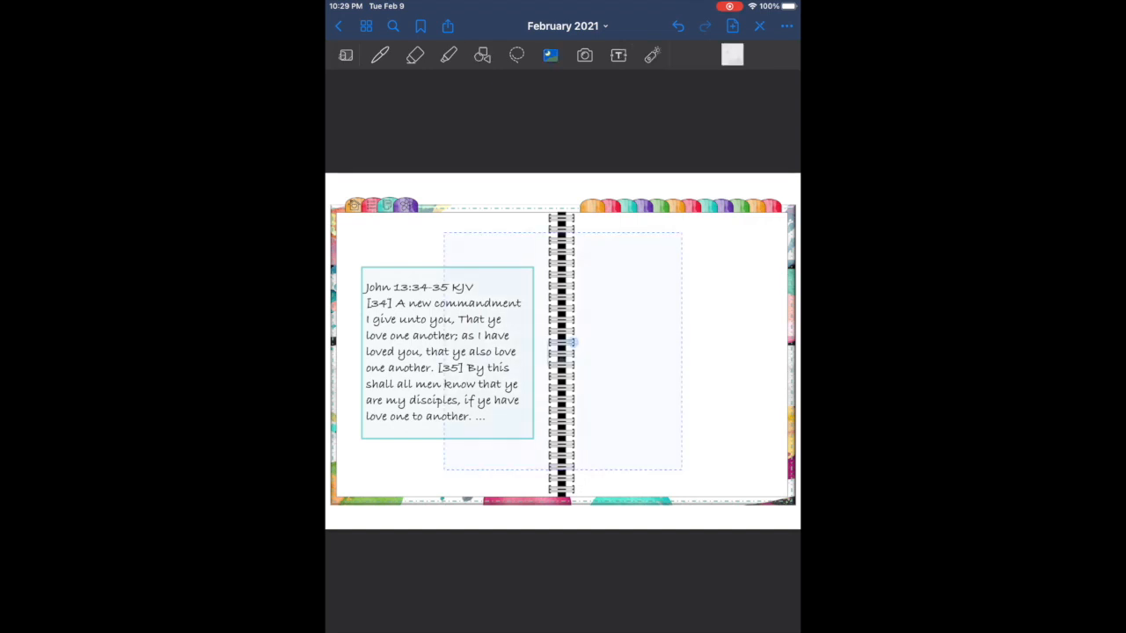
# Paste the Grassy Plains image and crop it to a single grass strip at the page bottom.
pyautogui.click(584, 55)
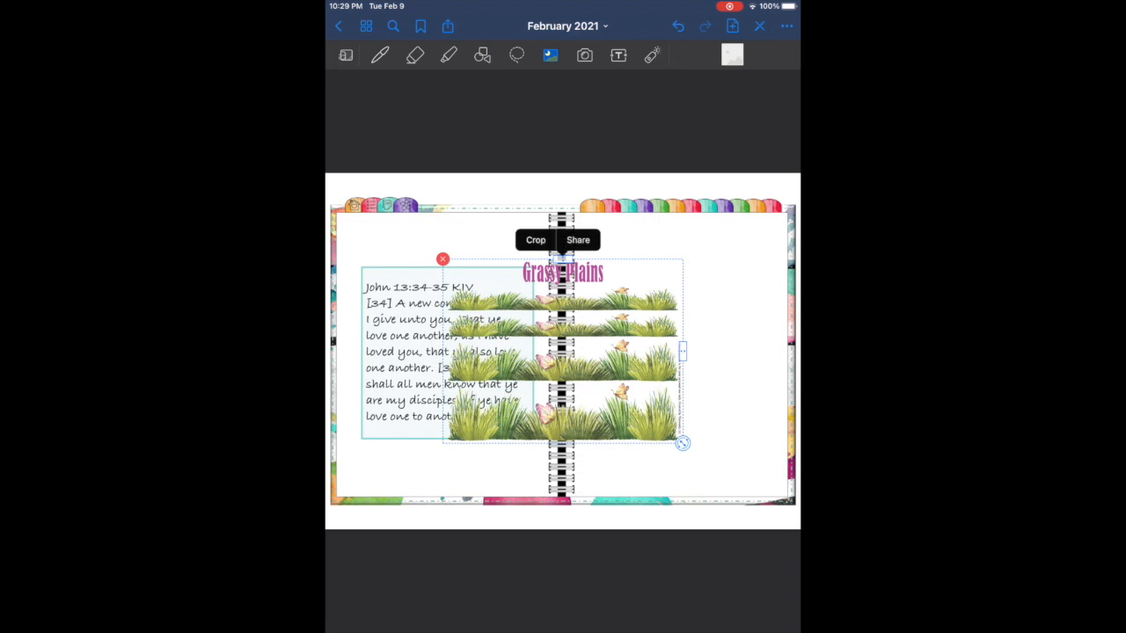
pyautogui.click(535, 239)
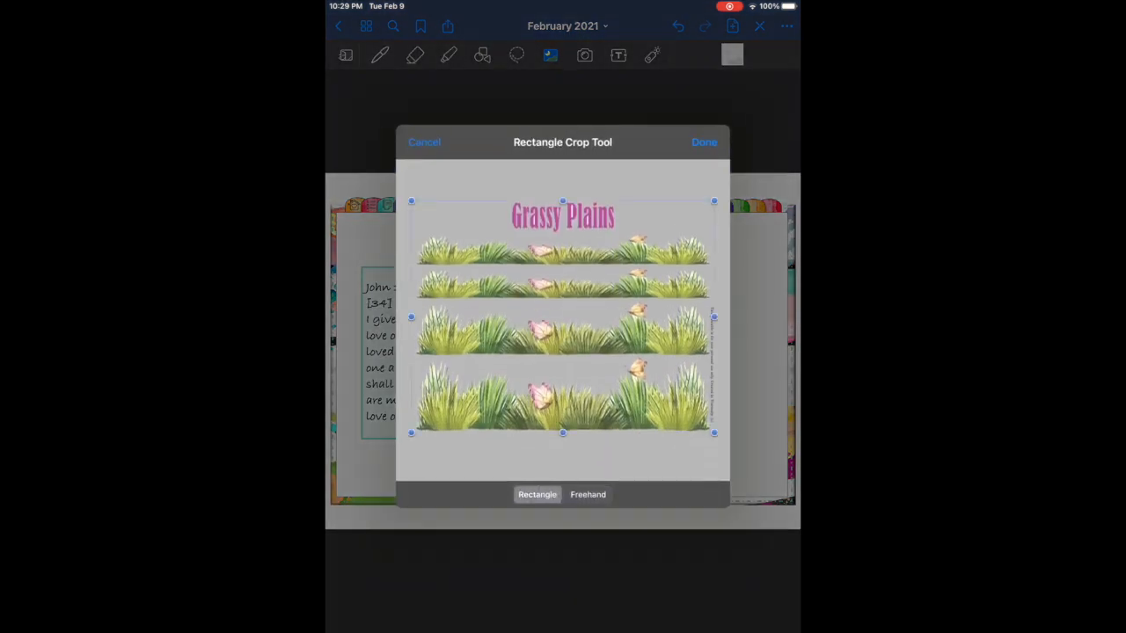
pyautogui.moveTo(563, 433); pyautogui.dragTo(563, 355)
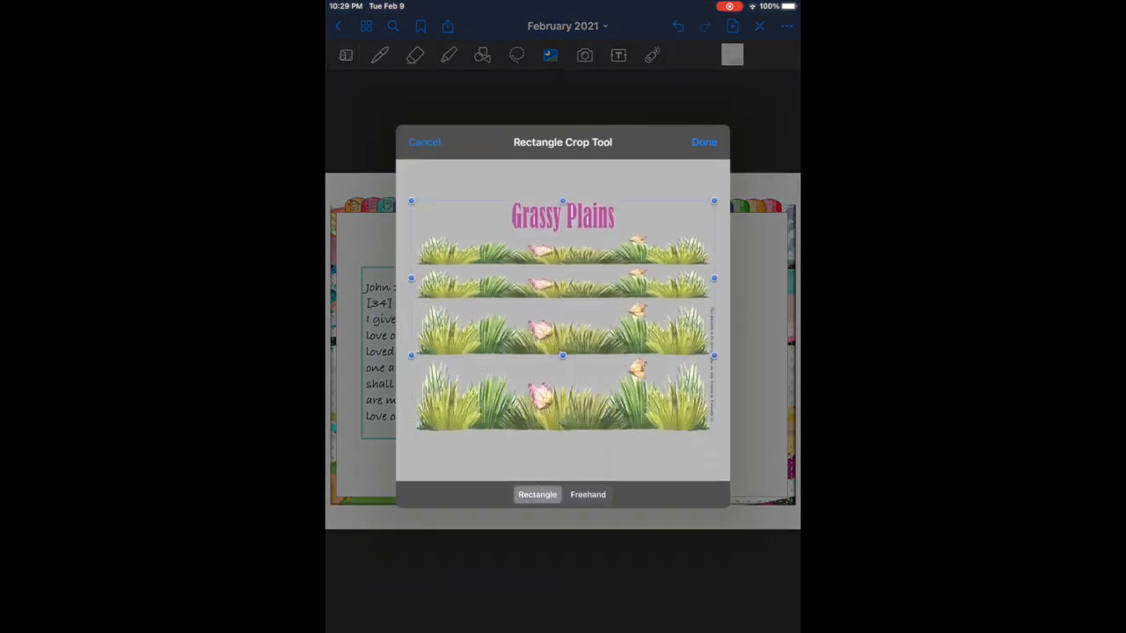
pyautogui.click(704, 141)
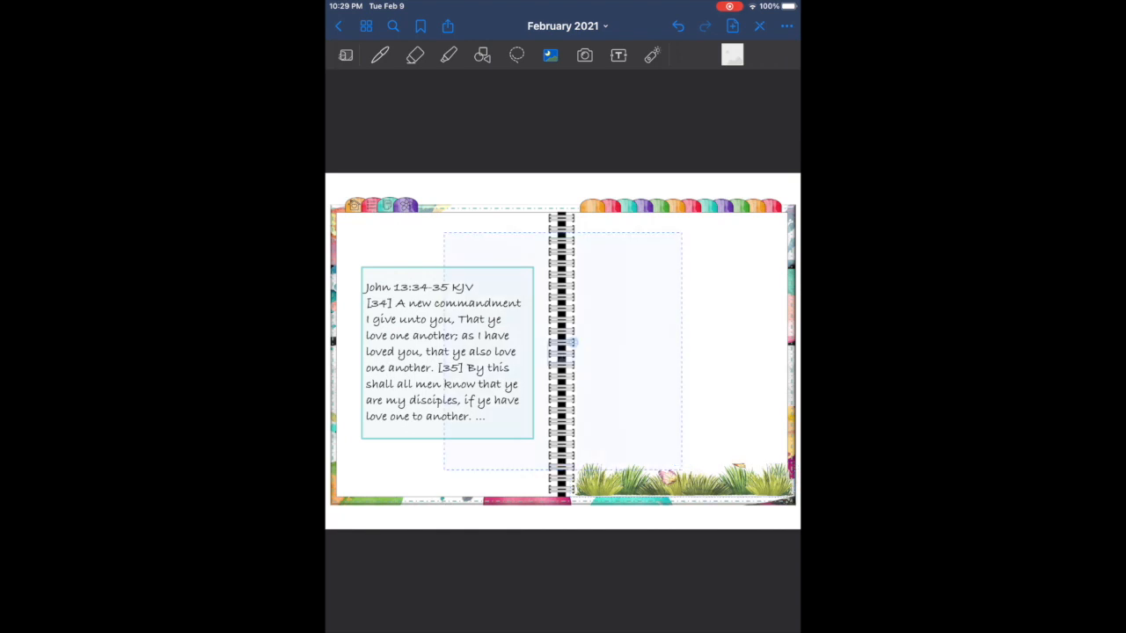
# Freehand-crop the group of four embracing women and seat them on the grass strip.
pyautogui.click(585, 55)
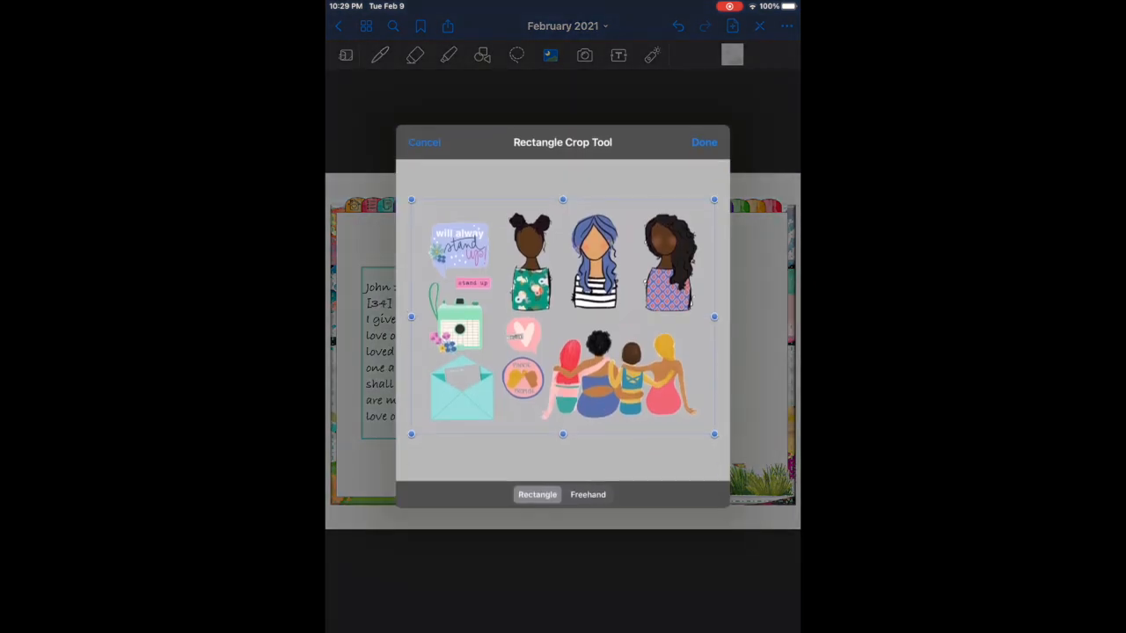
pyautogui.click(588, 493)
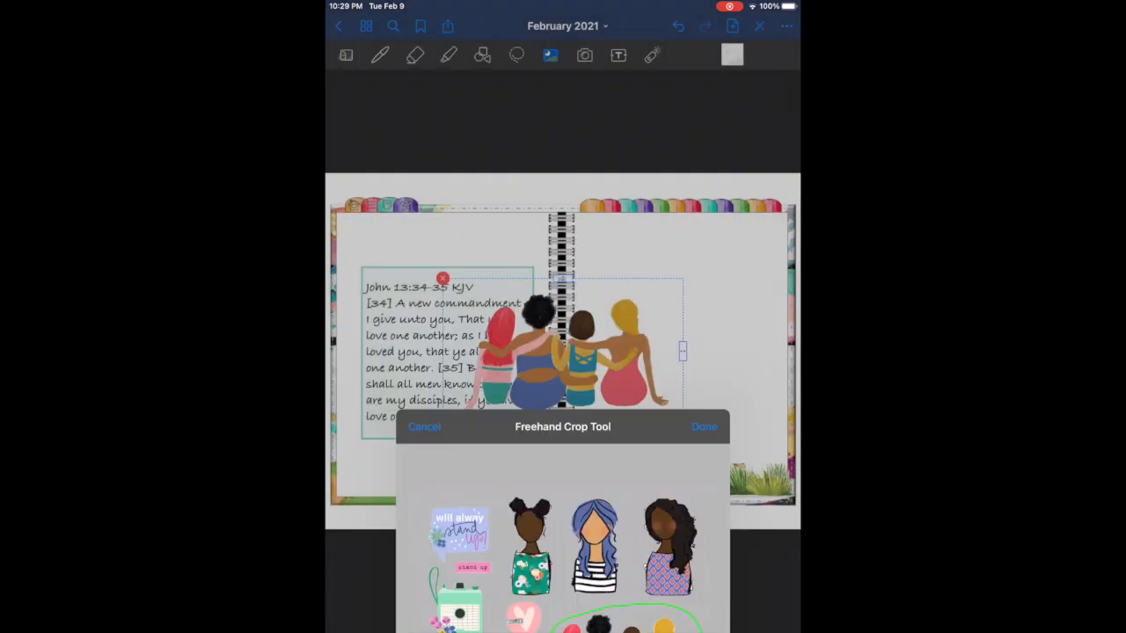
pyautogui.click(704, 427)
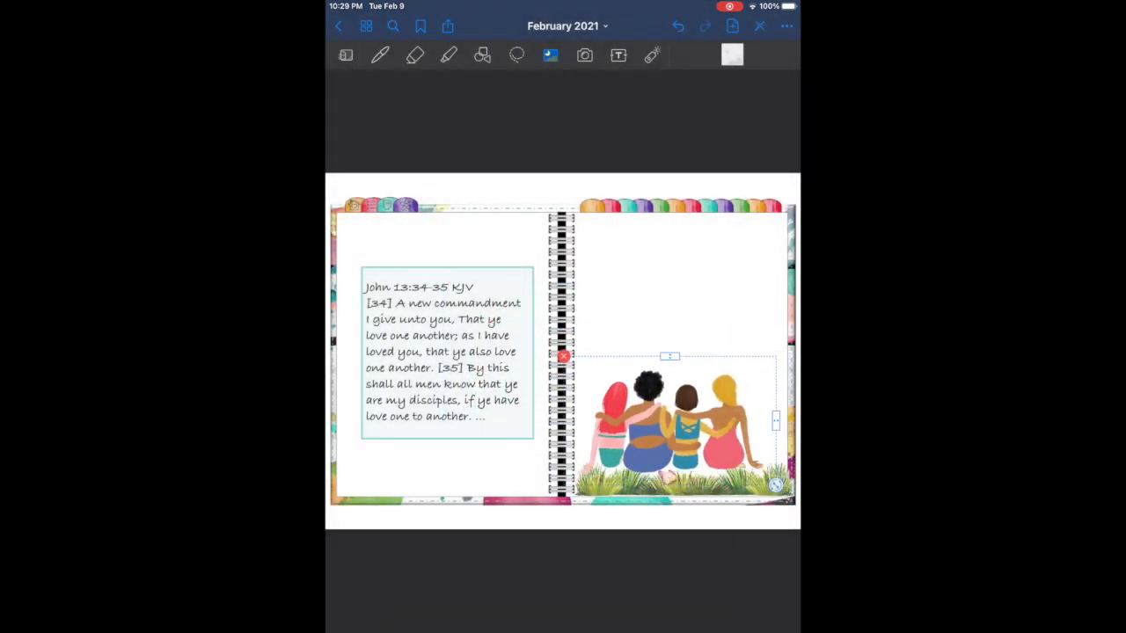
pyautogui.moveTo(672, 422); pyautogui.dragTo(672, 308)
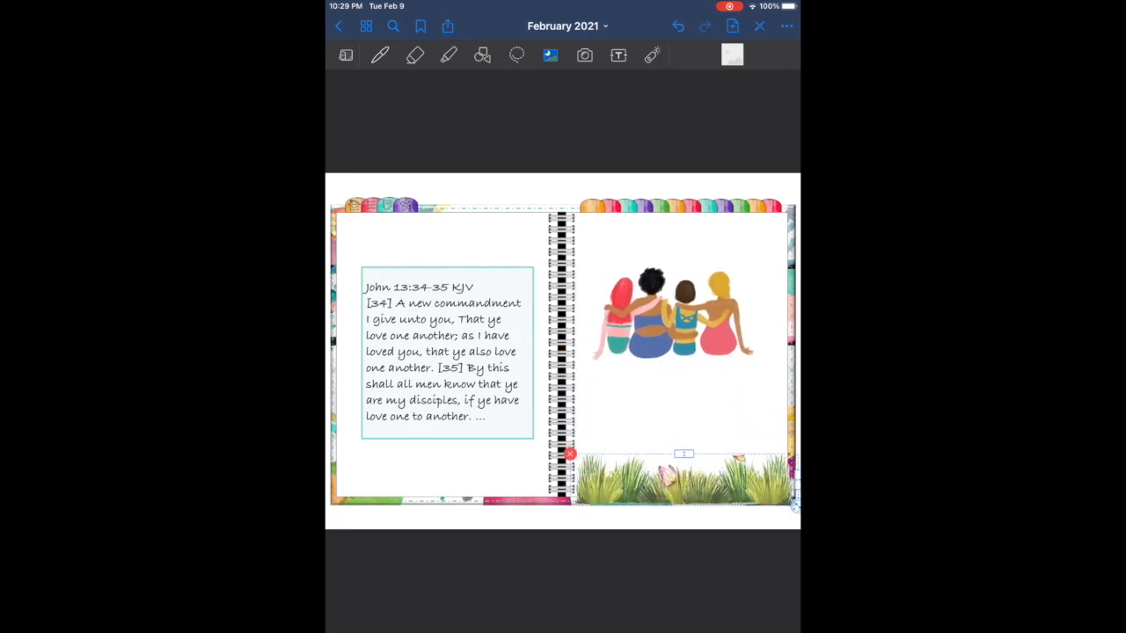
pyautogui.click(672, 313)
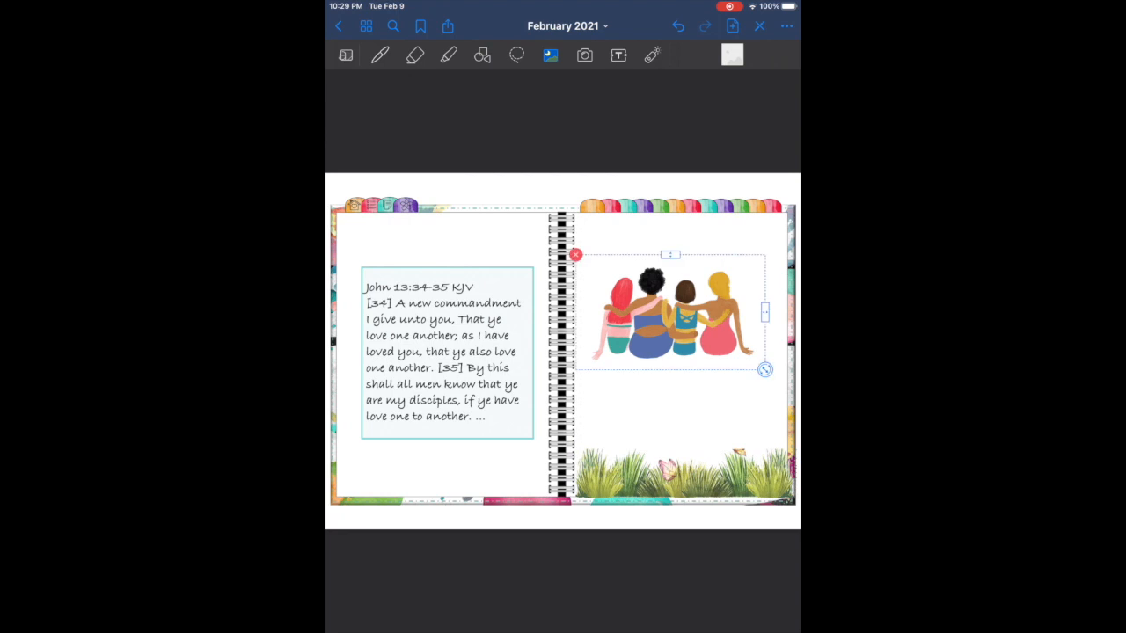
pyautogui.moveTo(676, 313); pyautogui.dragTo(686, 436)
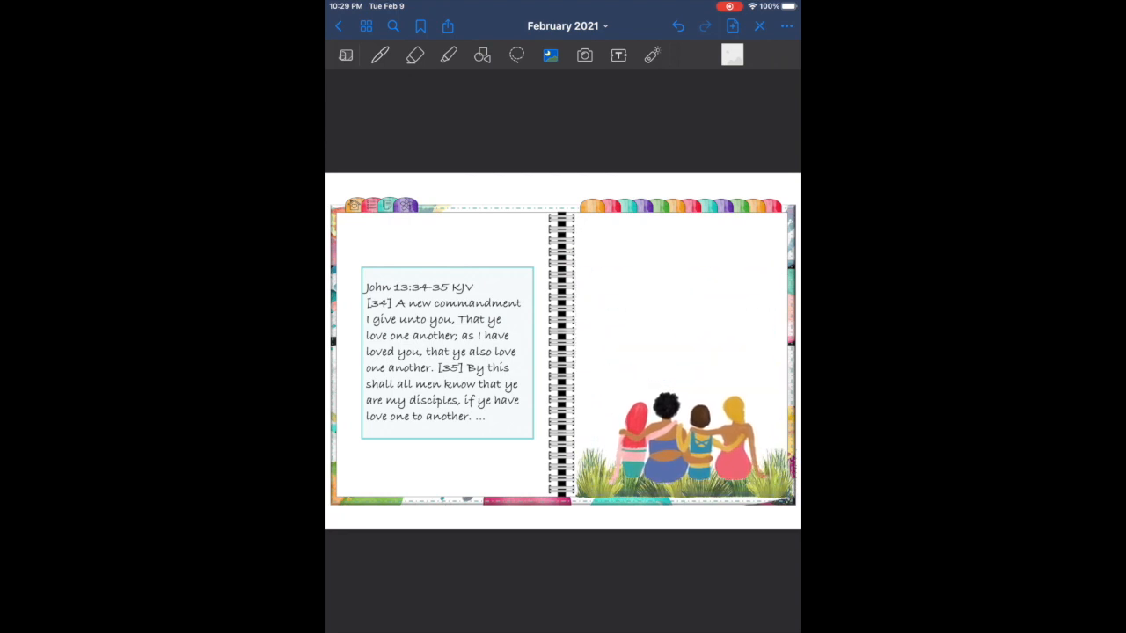
# Freehand-crop one watercolour Jesus figure and place it above the scripture box on the left page.
pyautogui.click(584, 55)
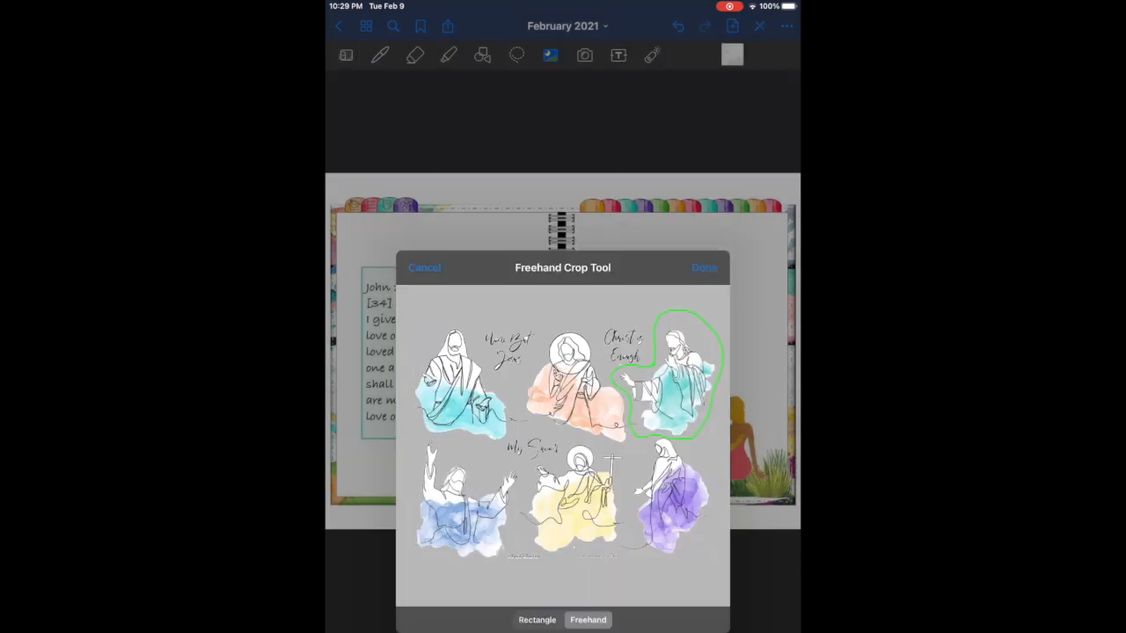
pyautogui.click(704, 267)
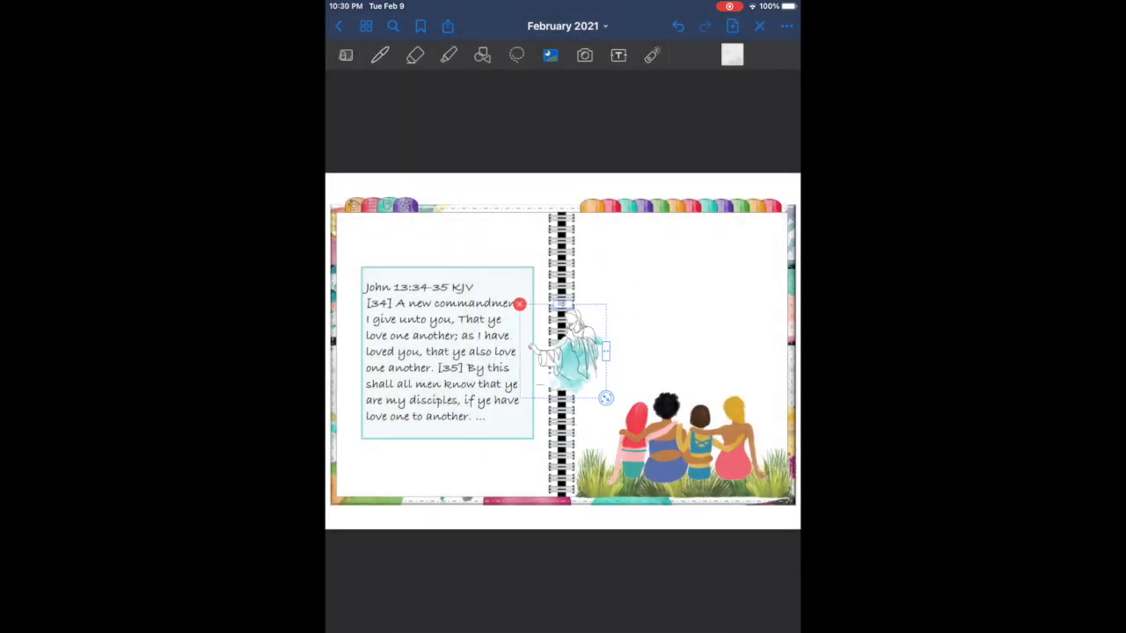
pyautogui.moveTo(572, 352); pyautogui.dragTo(501, 243)
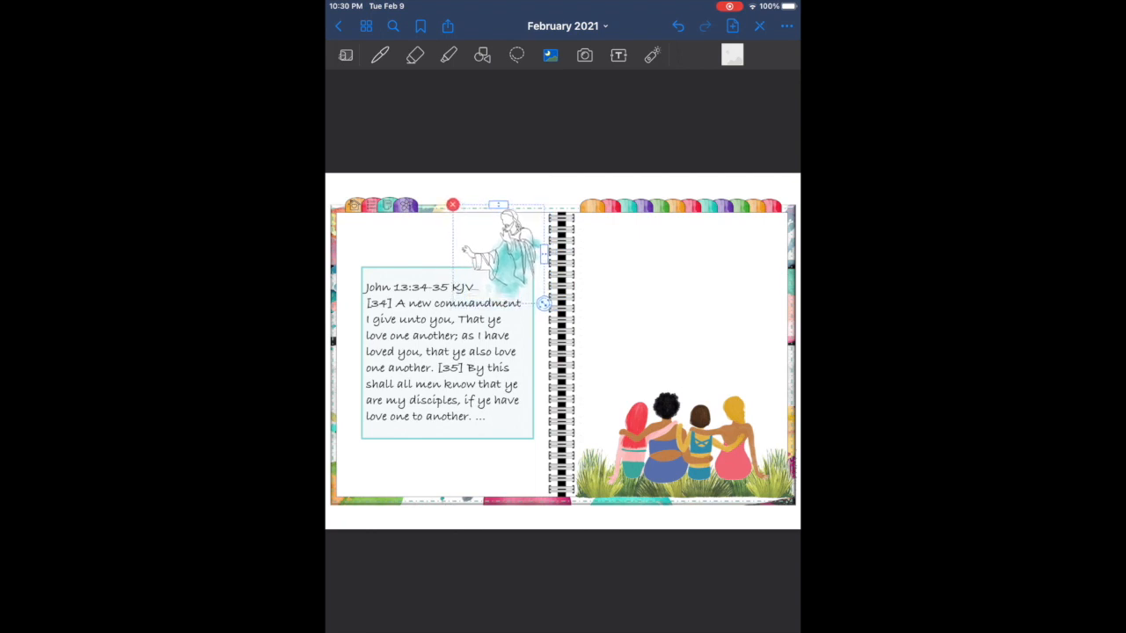
pyautogui.moveTo(493, 255); pyautogui.dragTo(497, 246)
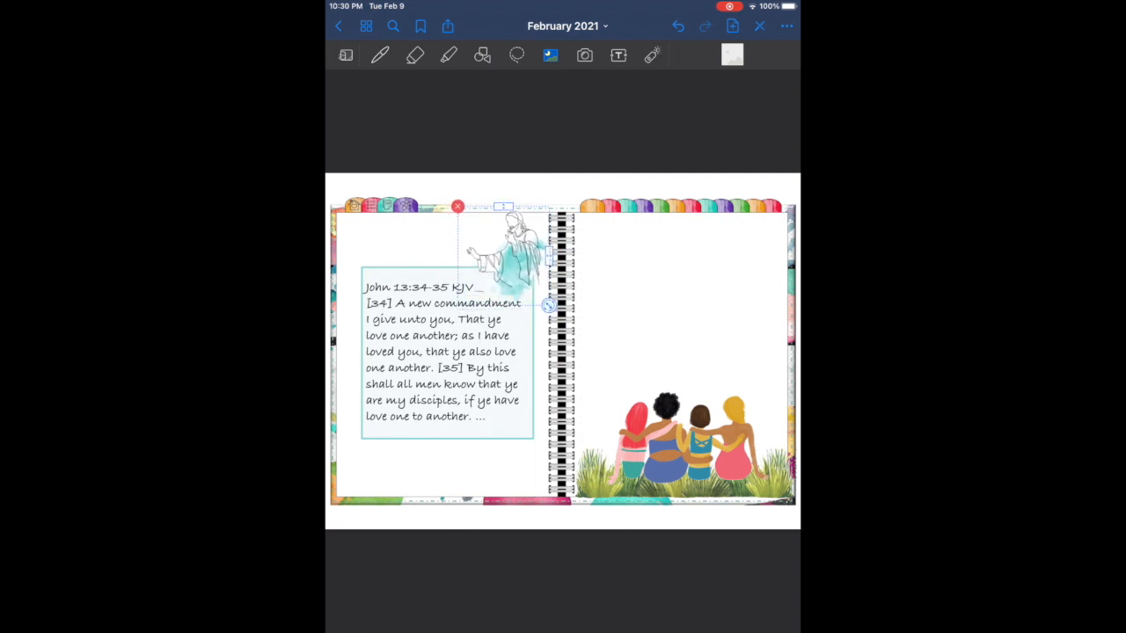
pyautogui.click(458, 208)
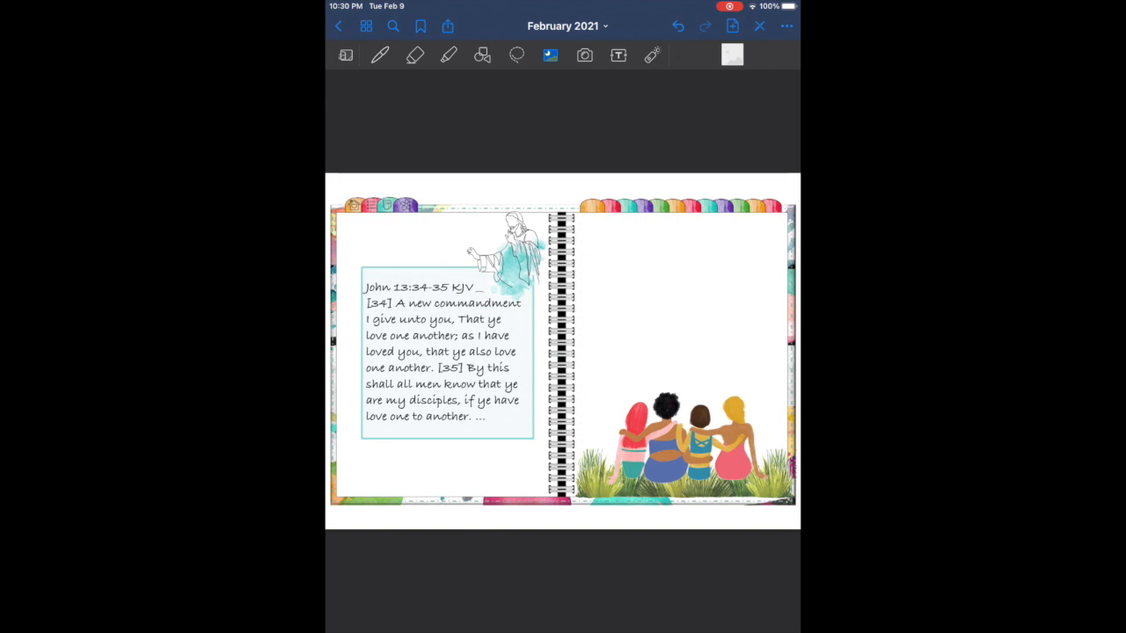
pyautogui.click(584, 54)
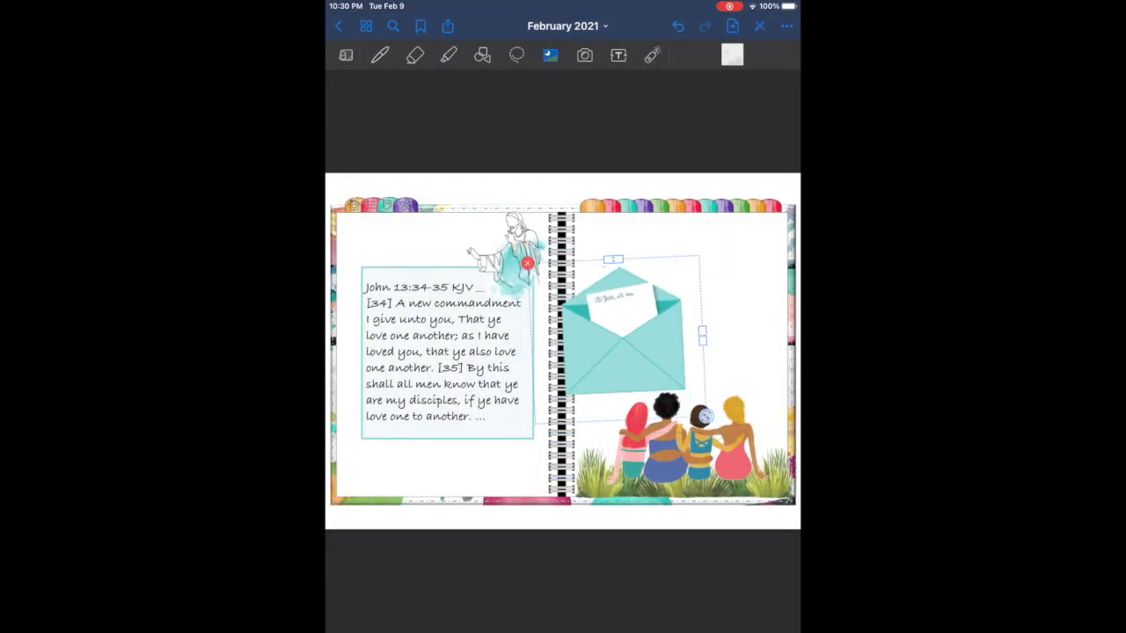
# Move the envelope sticker to the left page's bottom-left and set the text colour to a custom light aqua.
pyautogui.moveTo(625, 343); pyautogui.dragTo(384, 457)
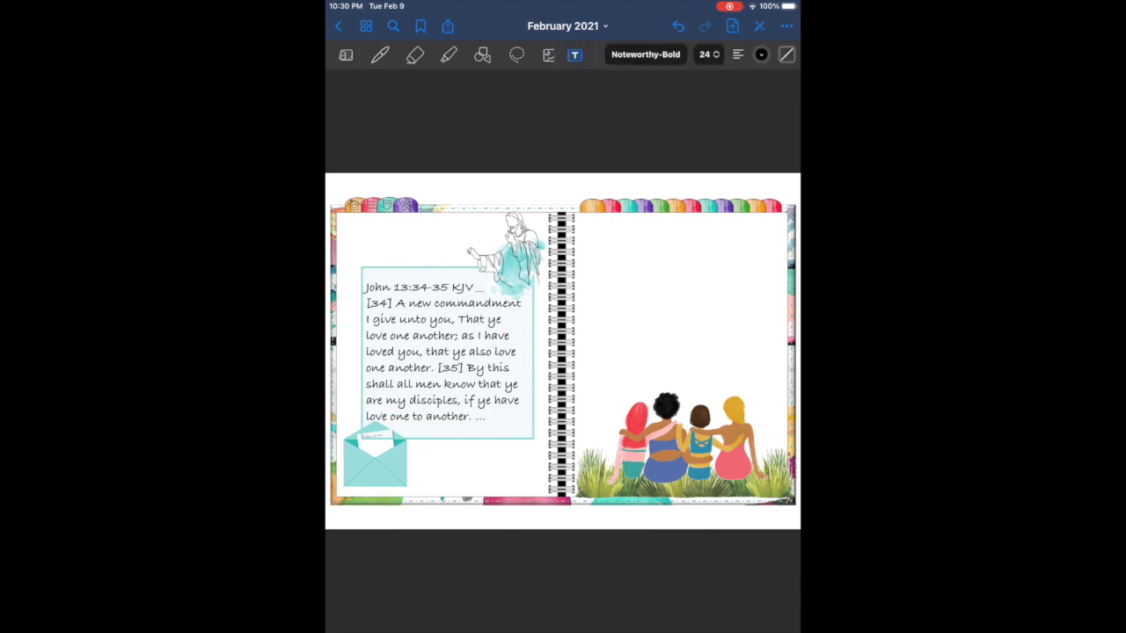
pyautogui.click(757, 54)
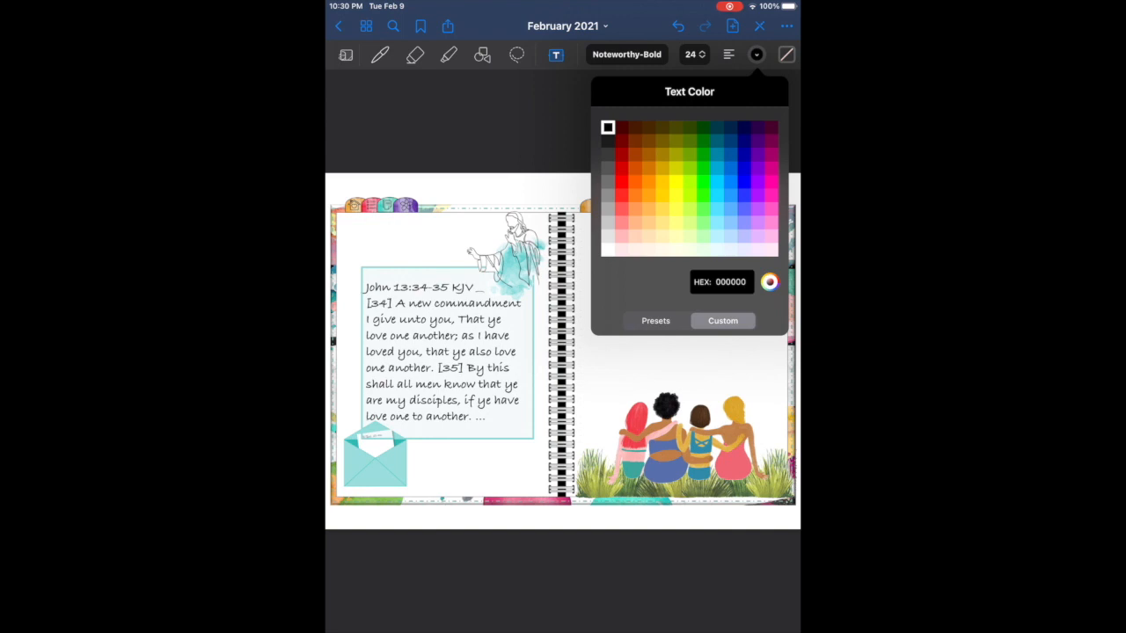
pyautogui.click(717, 209)
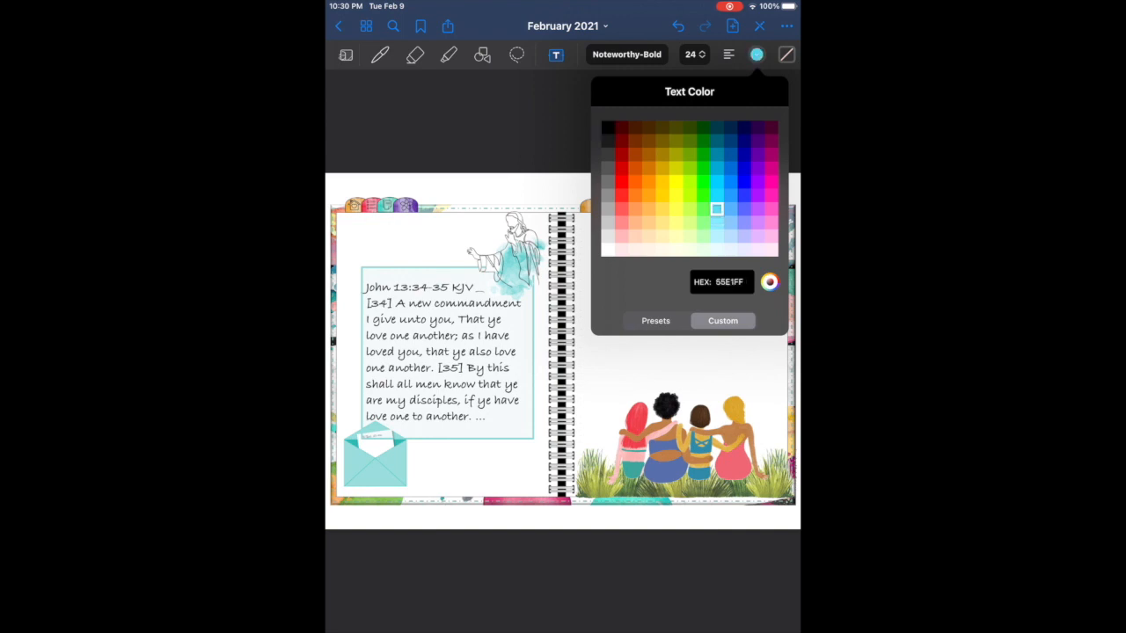
pyautogui.click(771, 281)
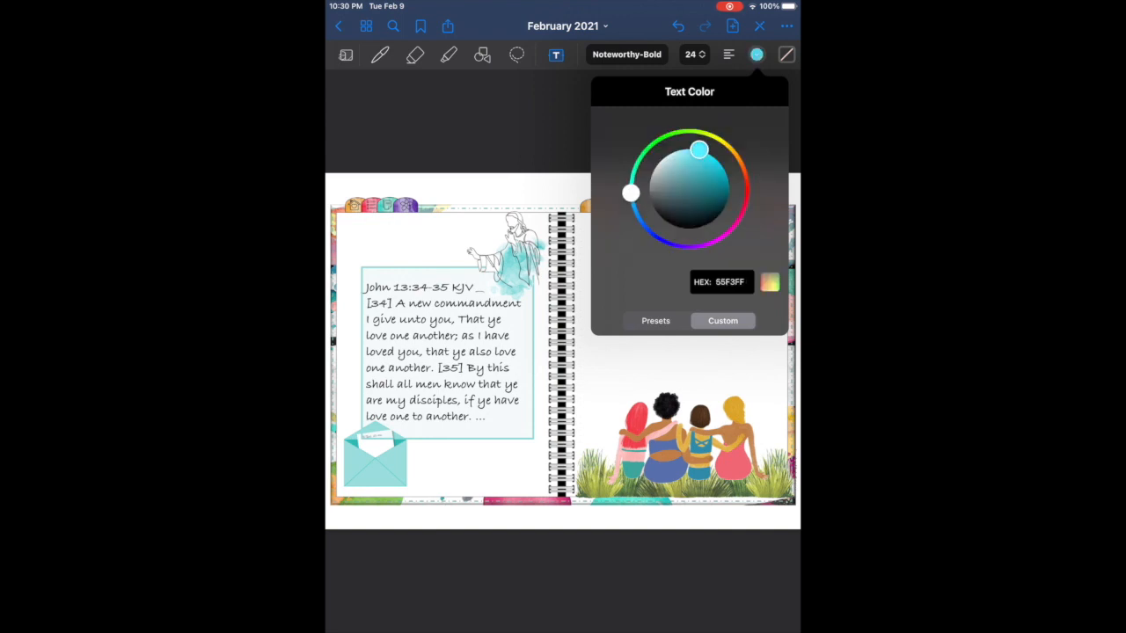
pyautogui.moveTo(698, 148); pyautogui.dragTo(698, 149)
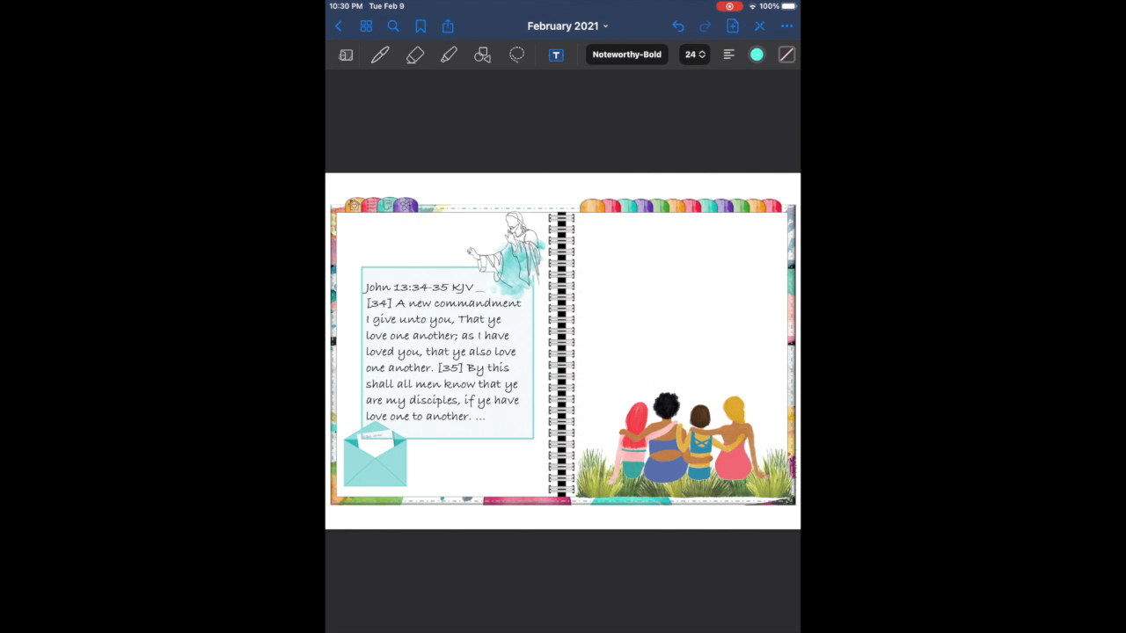
# Add an aqua LOVE title in American Typewriter at the top of the left page.
pyautogui.click(626, 55)
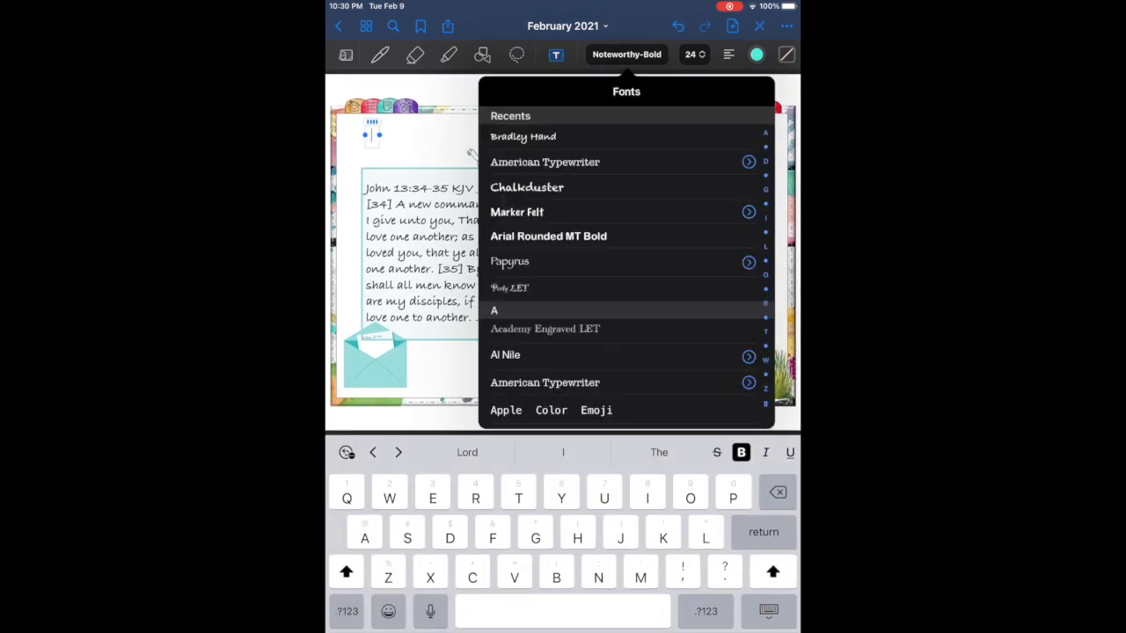
pyautogui.click(545, 161)
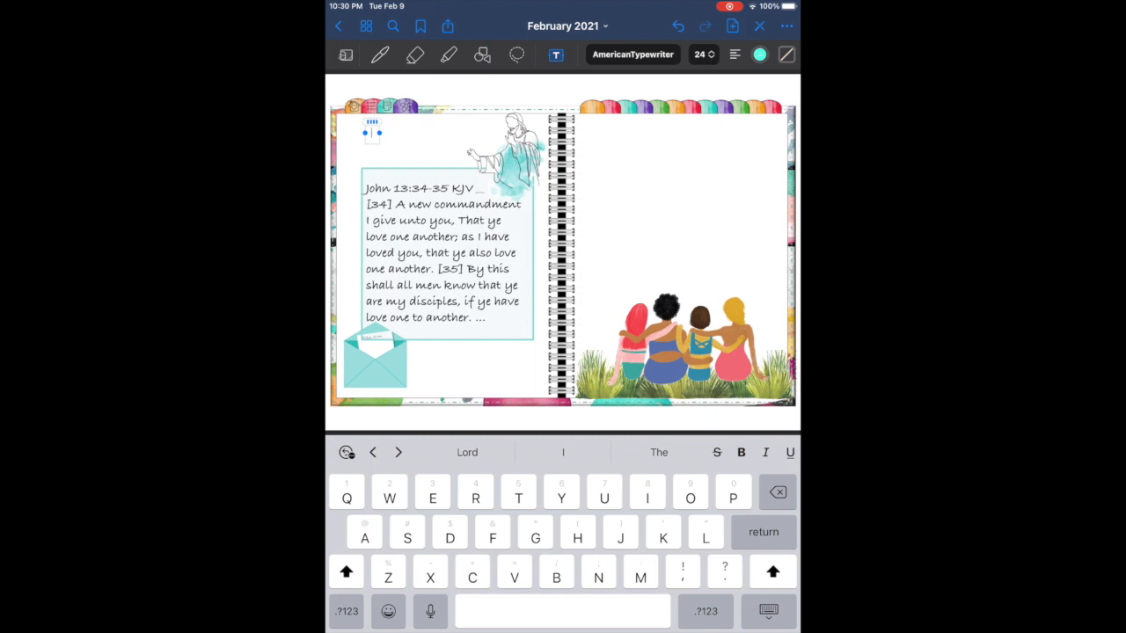
pyautogui.click(700, 53)
pyautogui.write('LOVE')
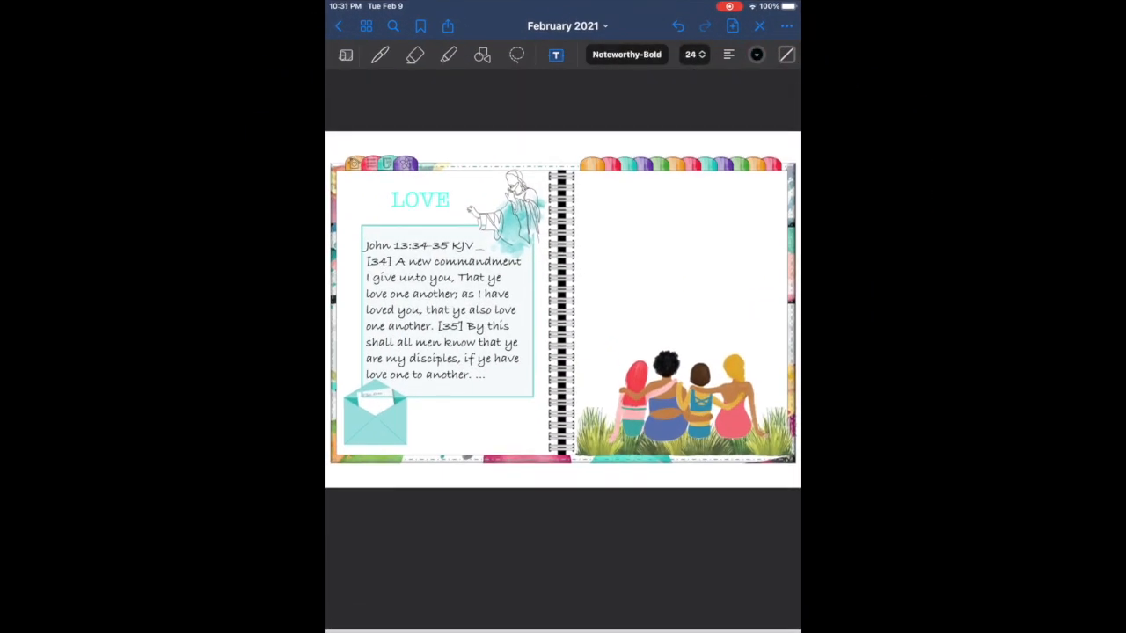
pyautogui.click(545, 55)
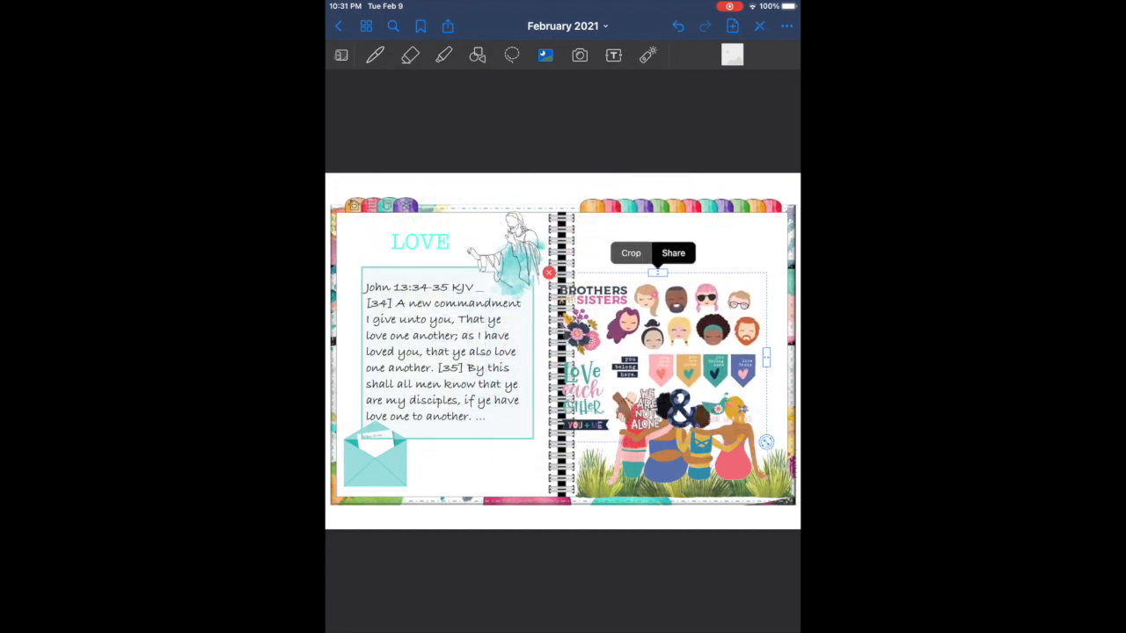
# Crop the row of cartoon faces and the Brothers and Sisters title from the sticker sheet.
pyautogui.click(630, 253)
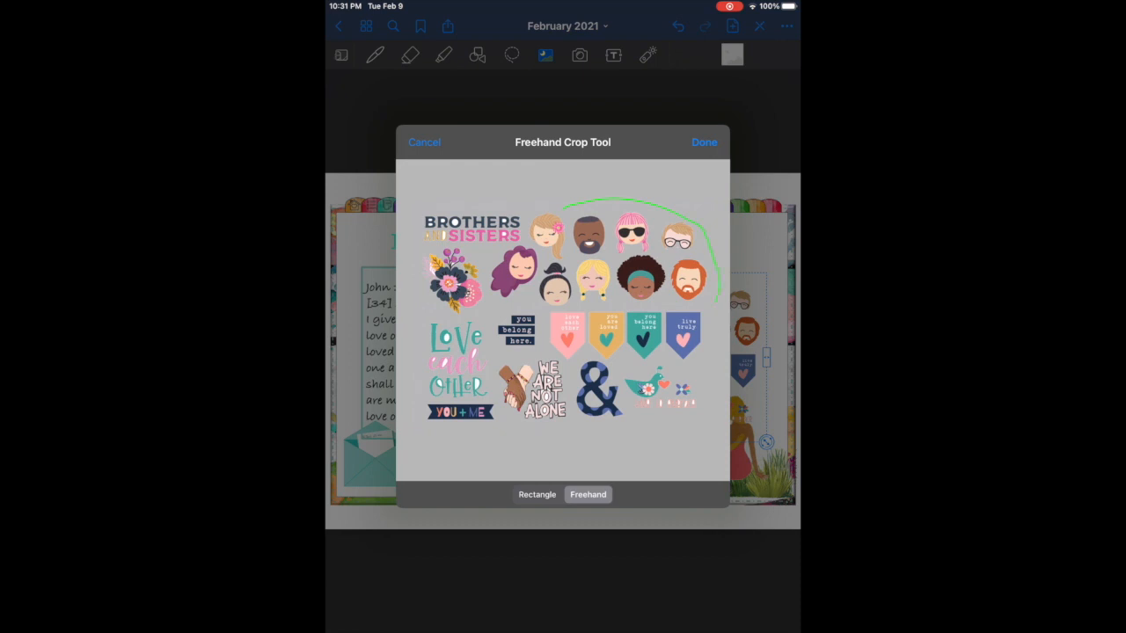
pyautogui.click(704, 141)
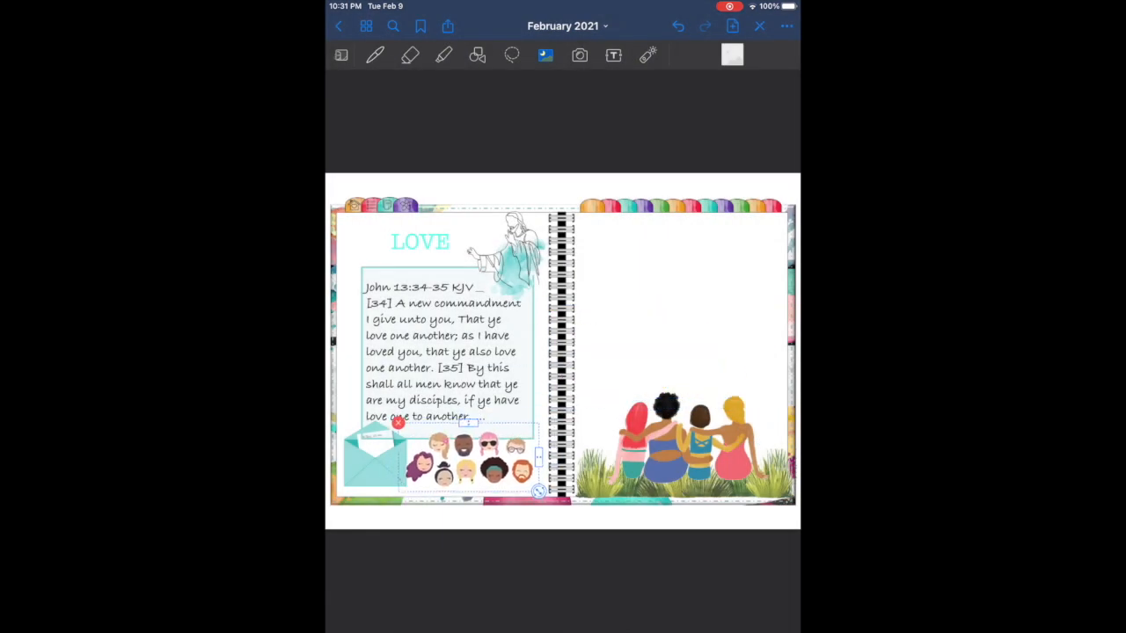
pyautogui.click(579, 55)
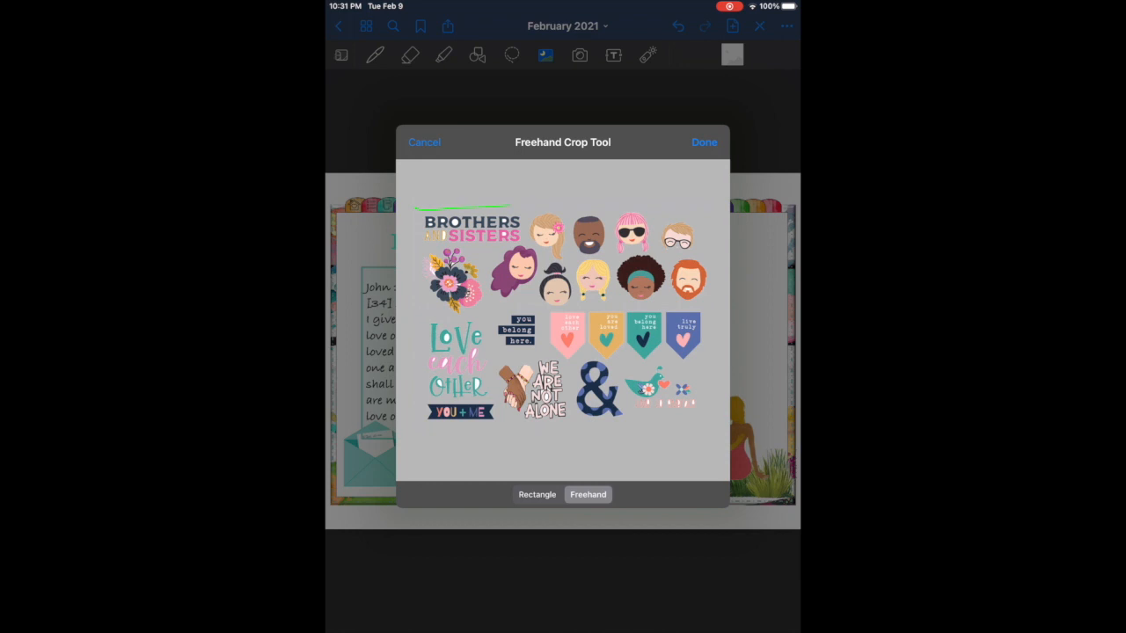
pyautogui.click(704, 141)
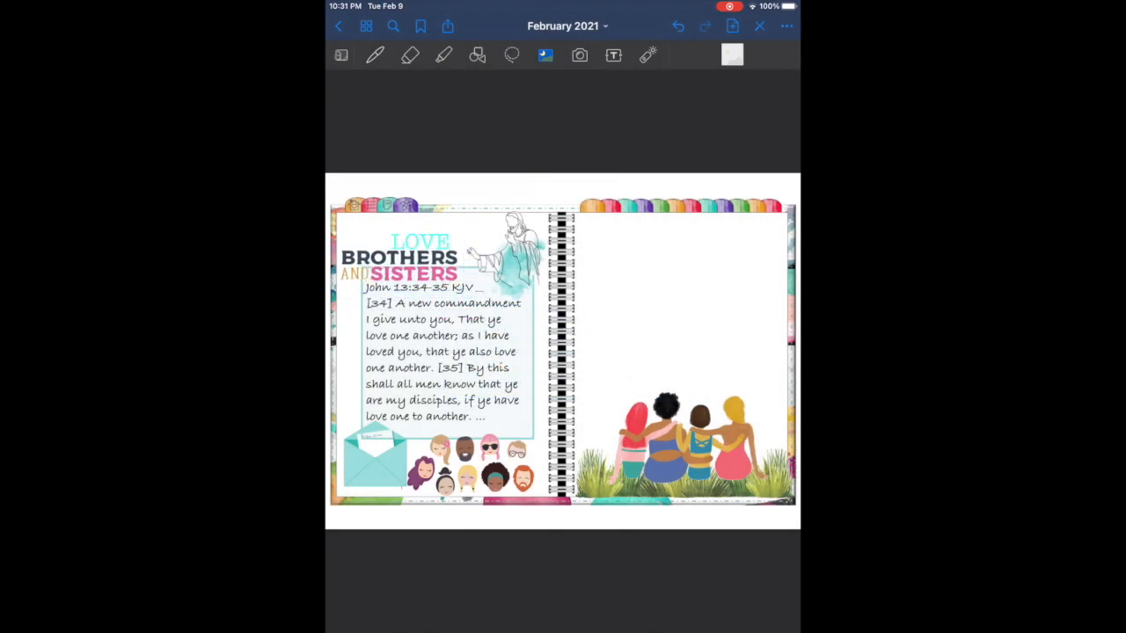
# Arrange the Brothers and Sisters sticker beneath the LOVE title and start inserting the next sticker image.
pyautogui.click(612, 55)
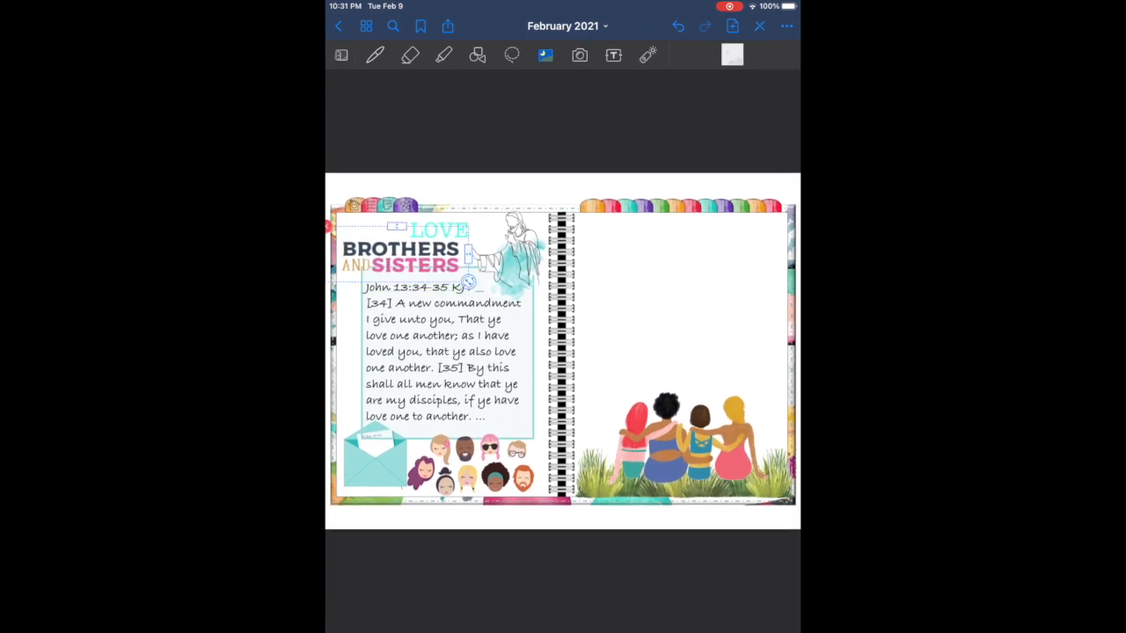
pyautogui.click(612, 55)
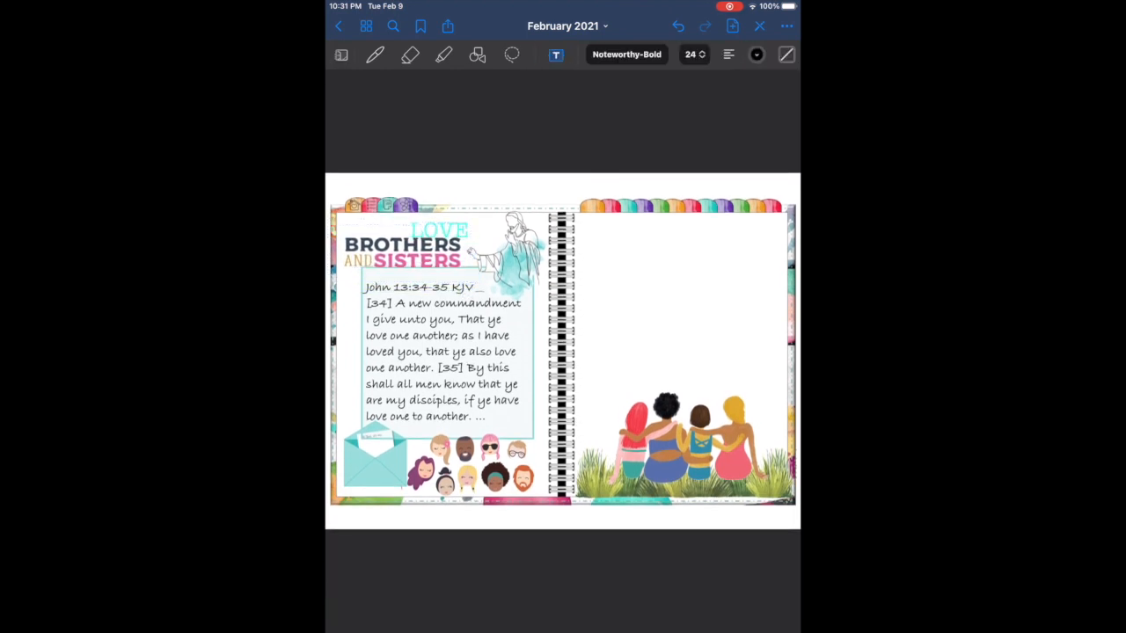
pyautogui.click(454, 225)
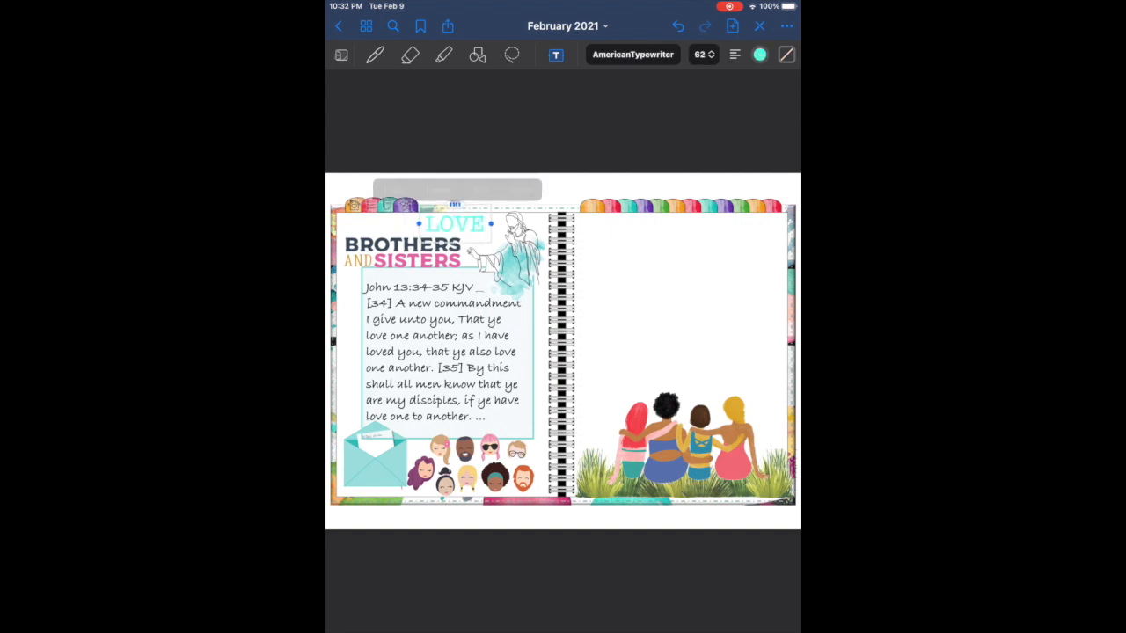
pyautogui.click(556, 55)
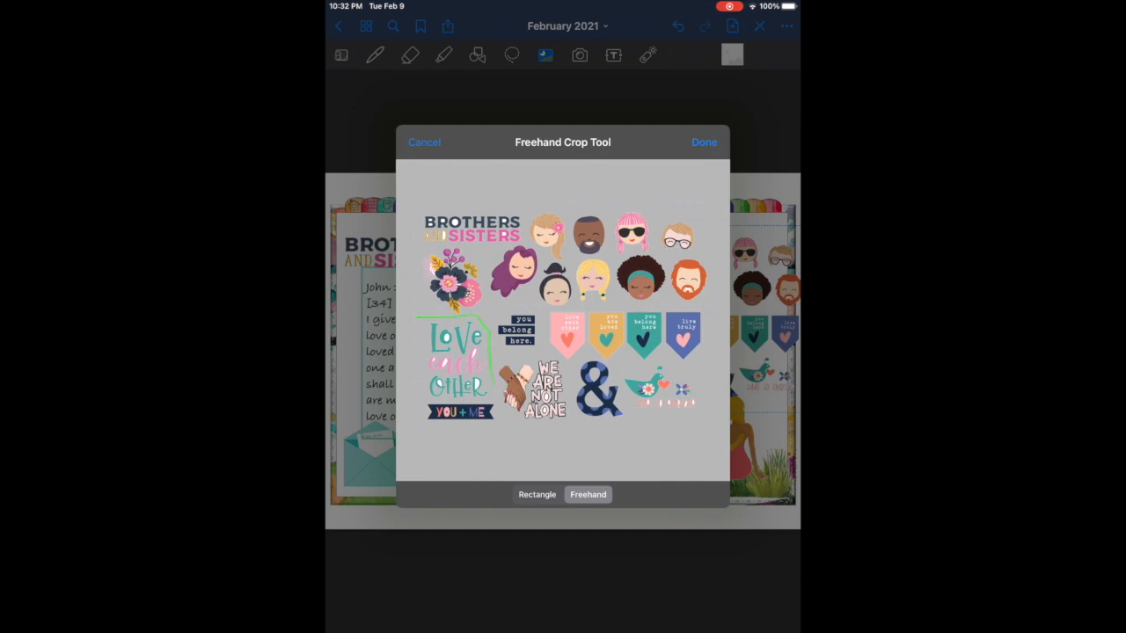
# Place the Love Each Other sticker top left of the right page and start a text box in custom green 194E3C.
pyautogui.click(704, 141)
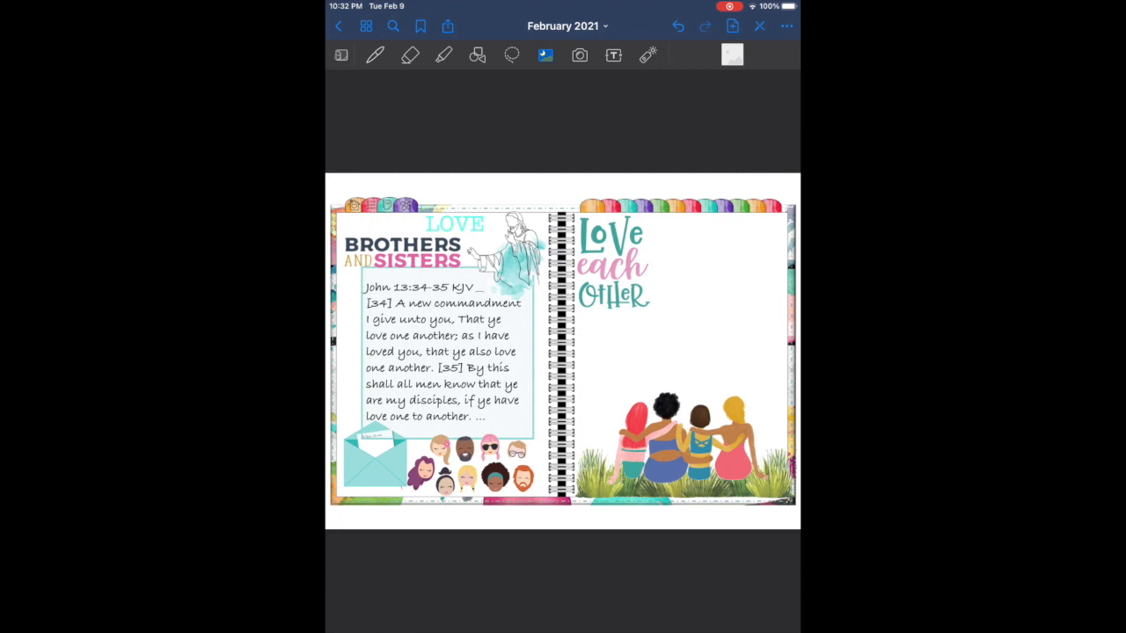
pyautogui.click(756, 54)
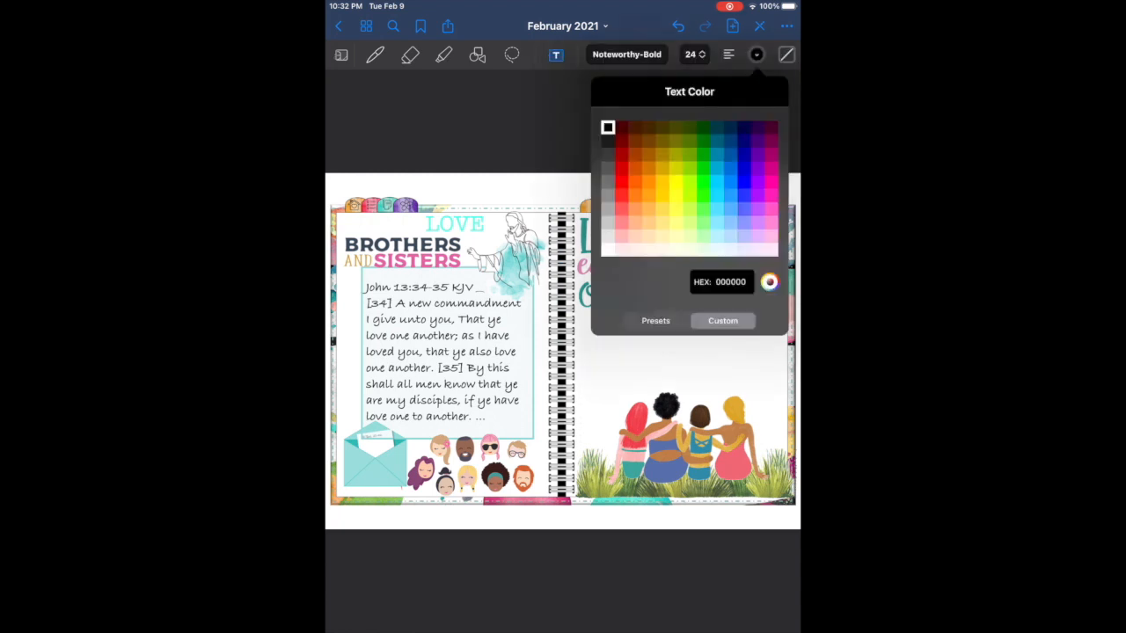
pyautogui.click(771, 282)
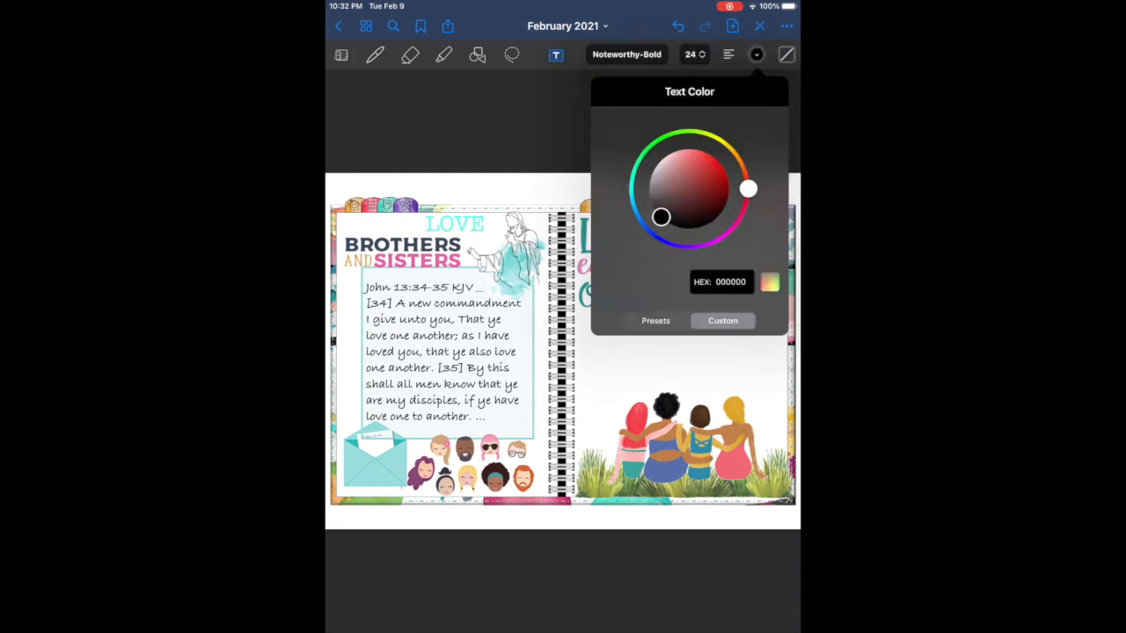
pyautogui.click(700, 208)
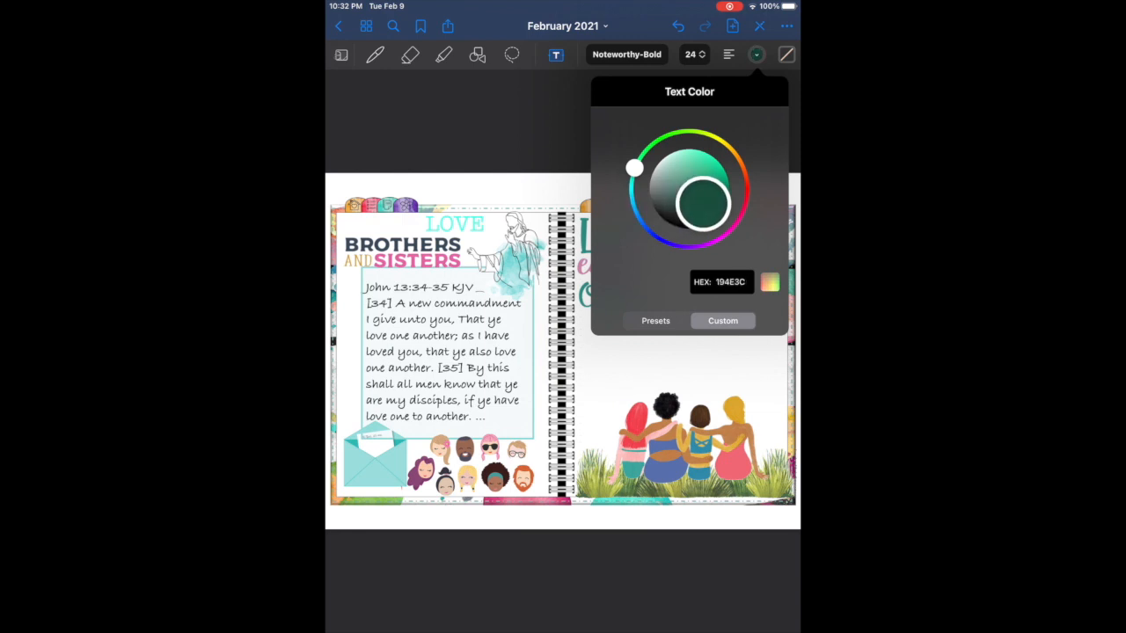
pyautogui.moveTo(704, 203); pyautogui.dragTo(667, 210)
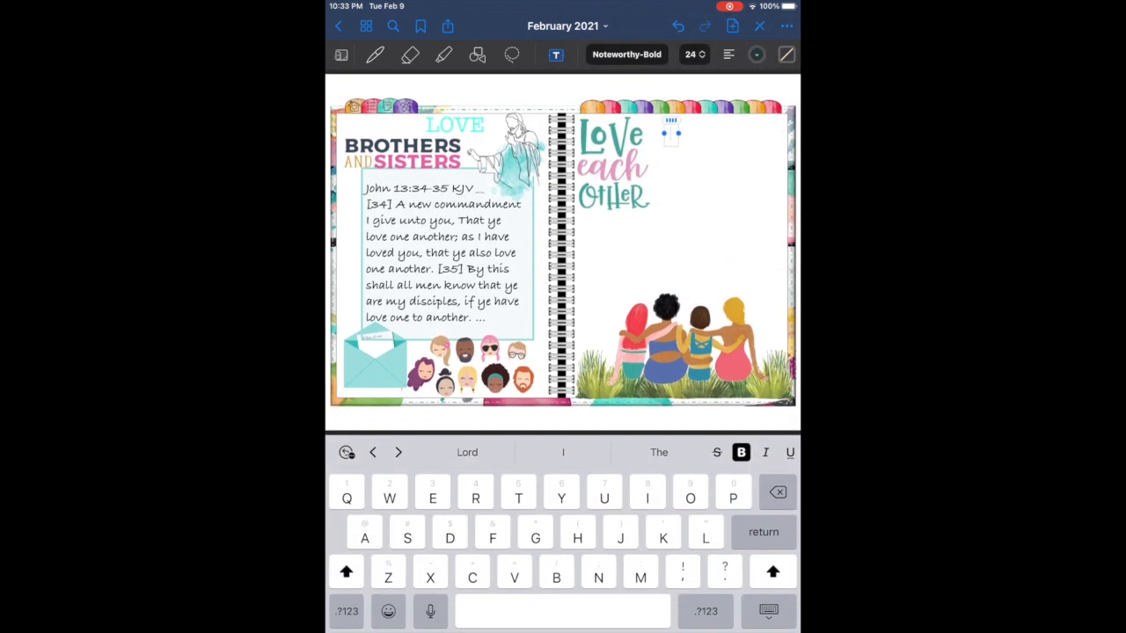
# Type the reflection's opening on Jesus' new commandment and the Pharisees who prided themselves on rituals and heritage.
pyautogui.write('Jess')
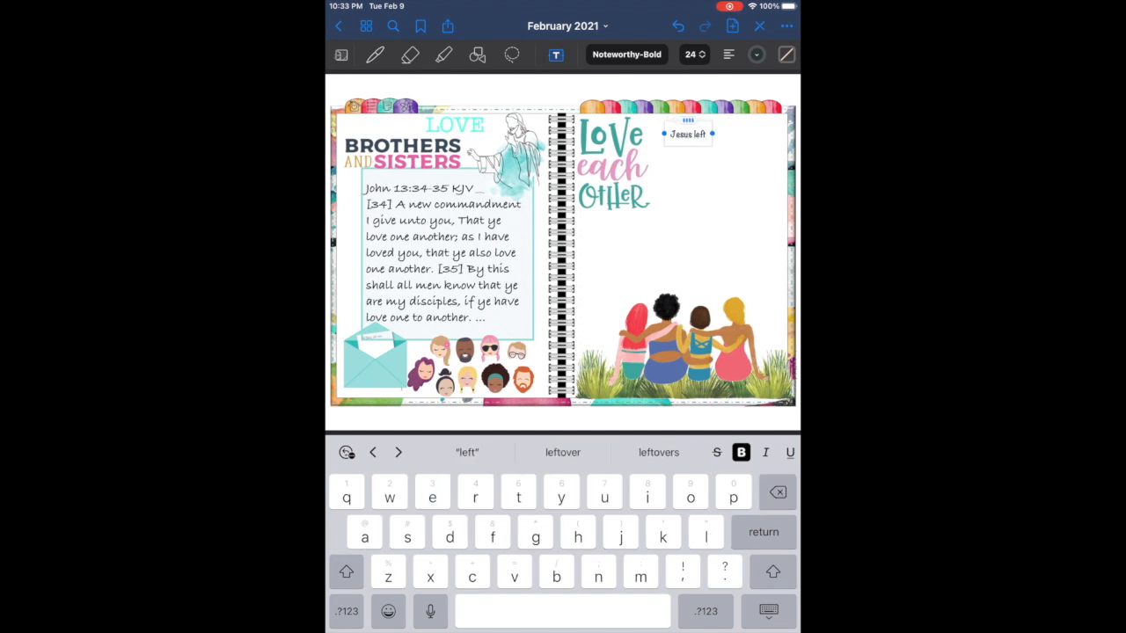
pyautogui.write('us with a new comman')
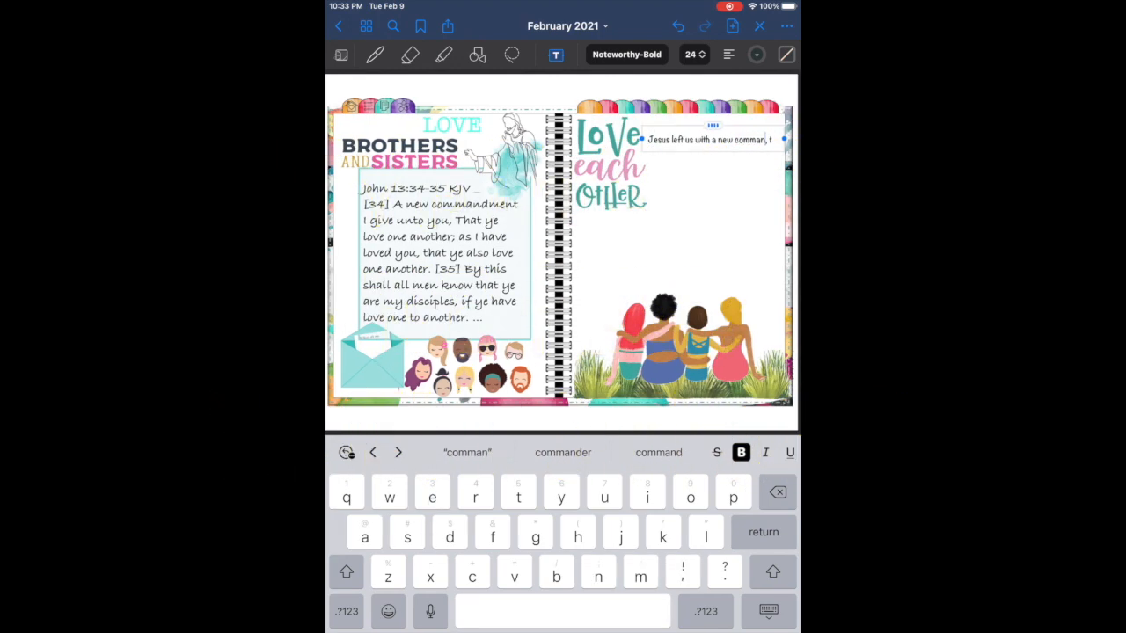
pyautogui.write("dment. It wasn't new")
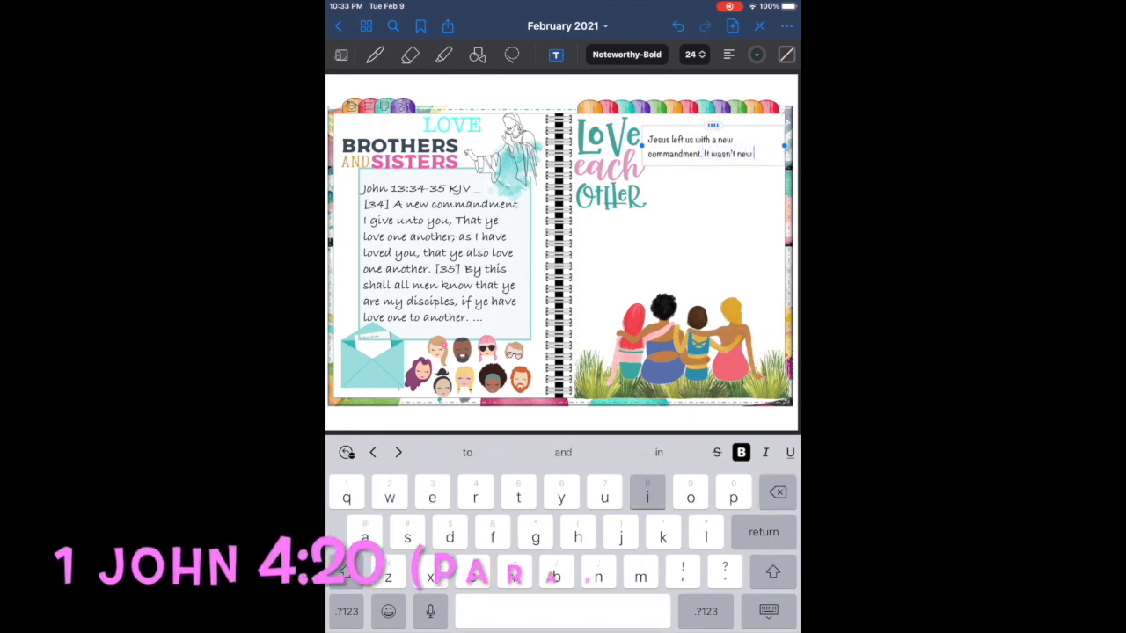
pyautogui.write("in the sense that it wasn't heard of before. However, the Keu")
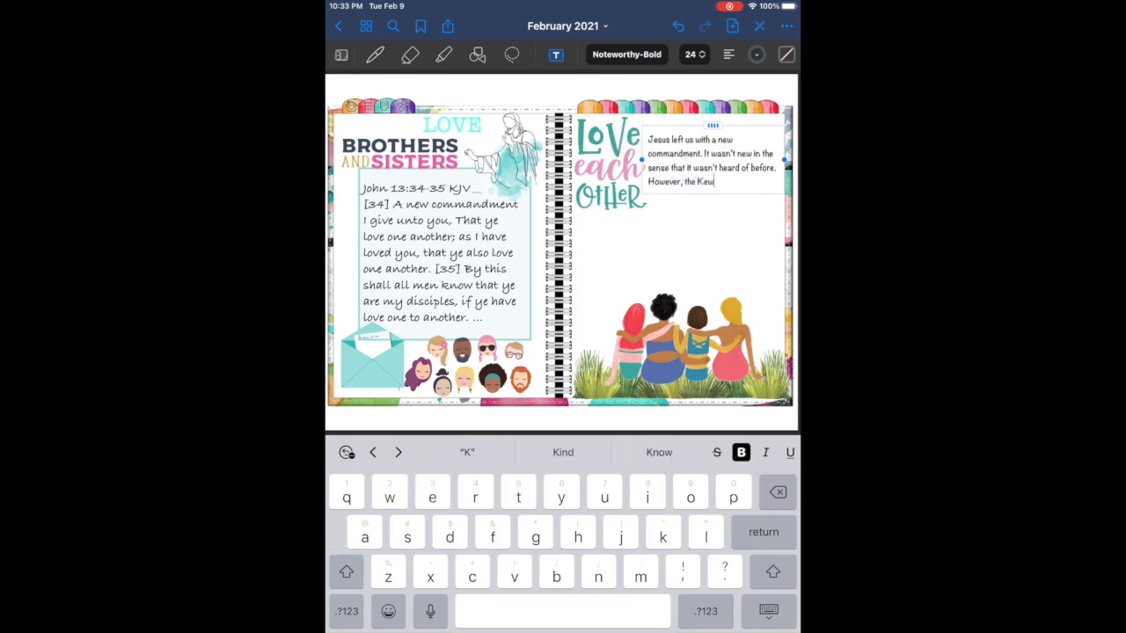
pyautogui.write('prided themselve')
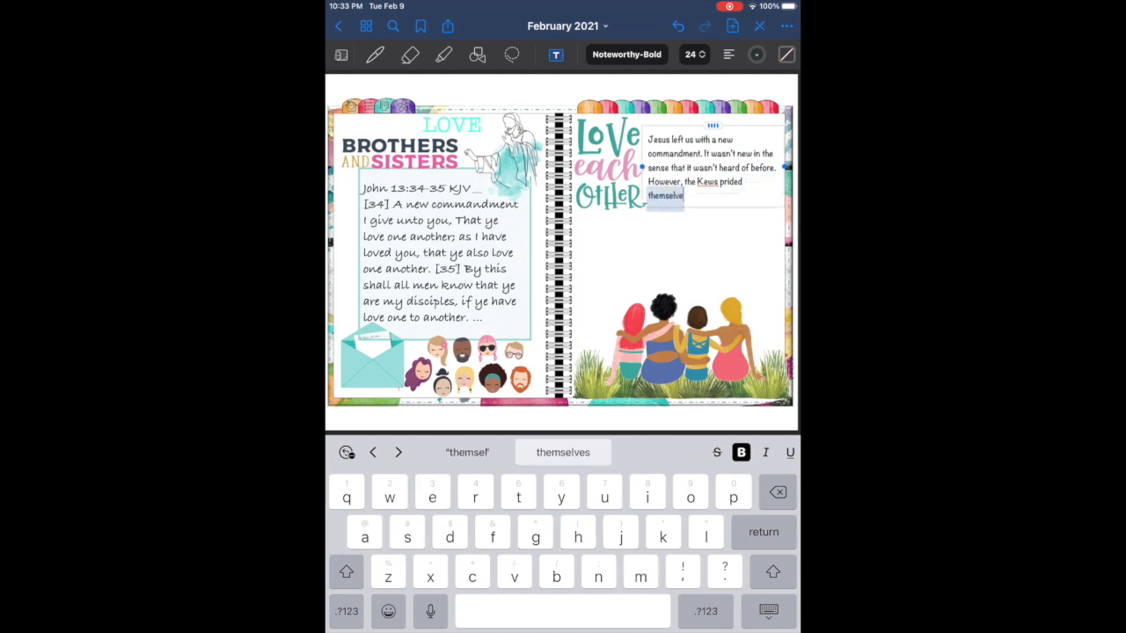
pyautogui.click(563, 452)
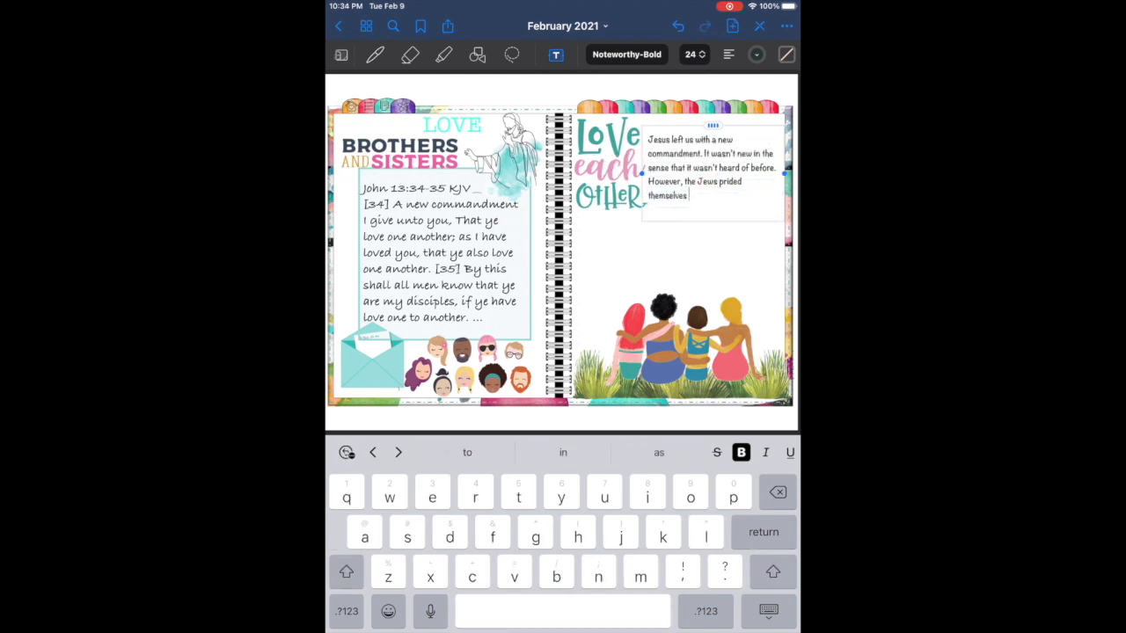
pyautogui.write('on rituals')
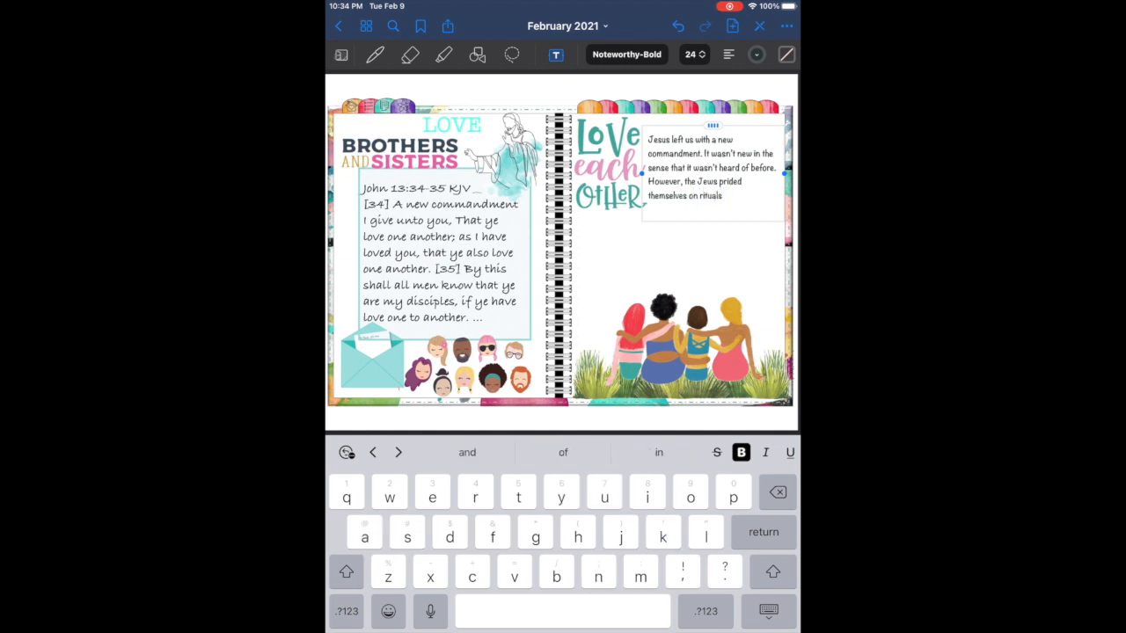
pyautogui.write(', their heritage,')
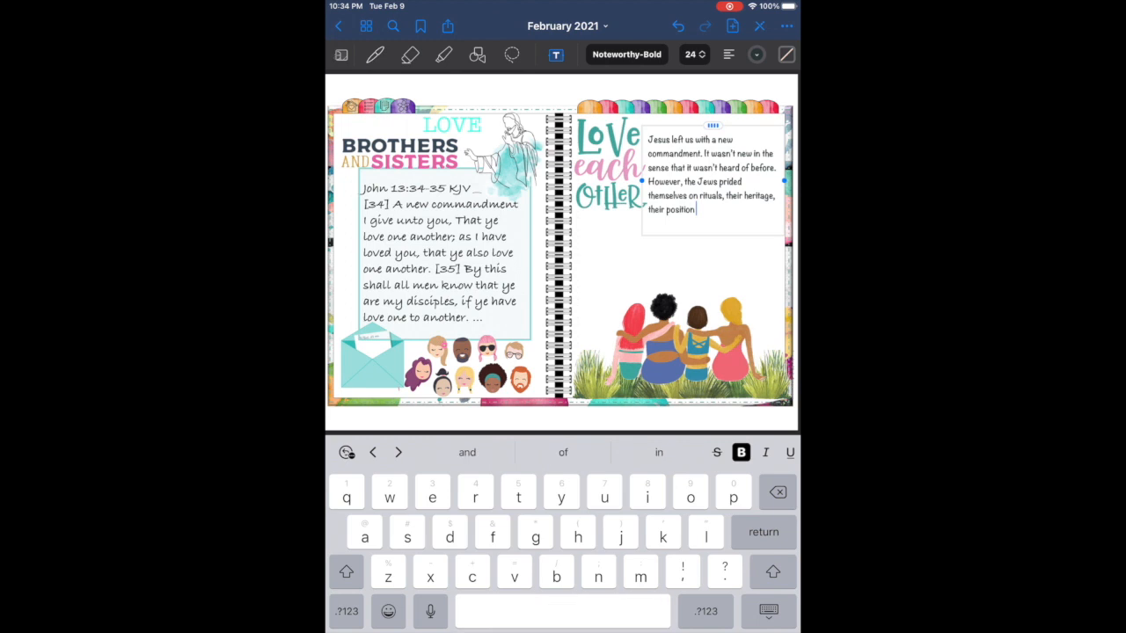
# Finish the paragraph about the synagogue and what Jesus shows, fixing typos and keeping 'Him' as typed.
pyautogui.write('in the synagogue.')
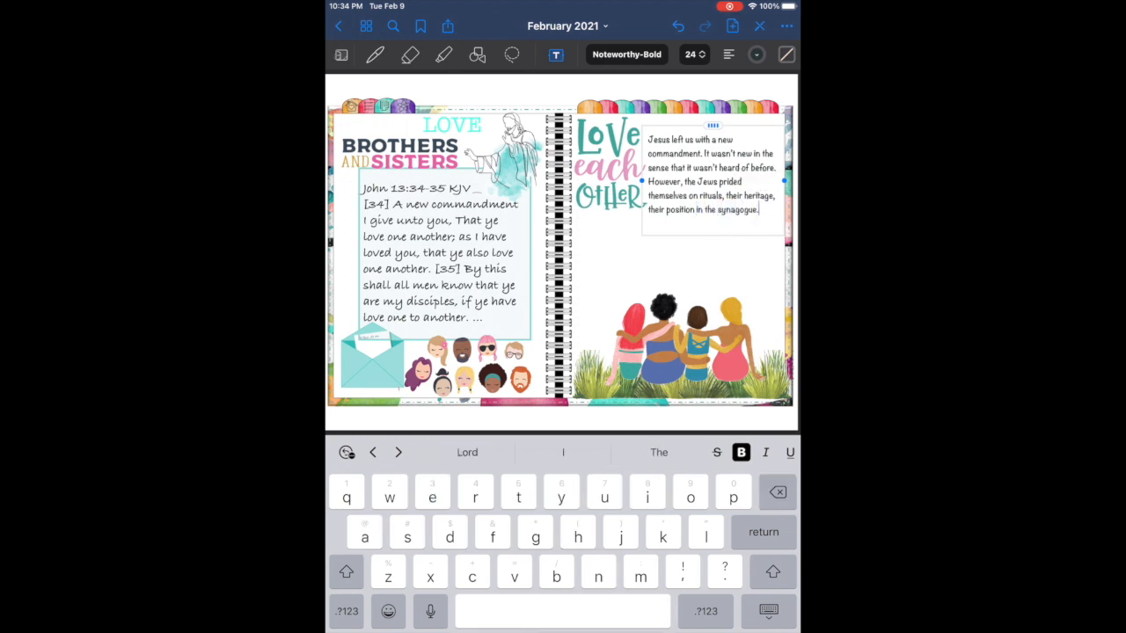
pyautogui.write('Jesus de')
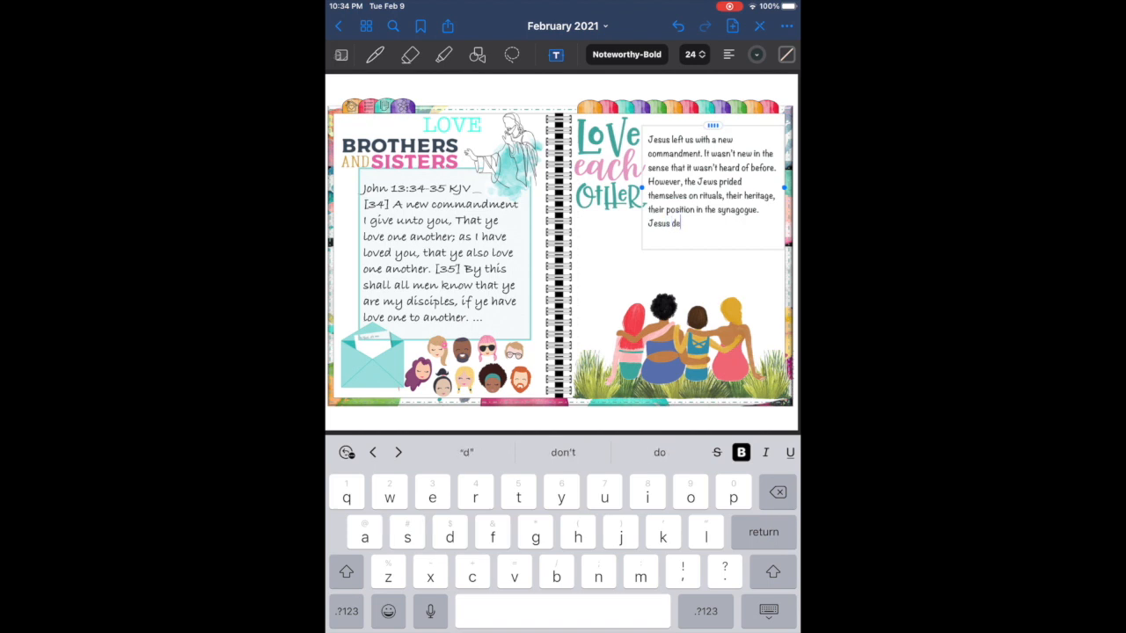
pyautogui.press('backspace')
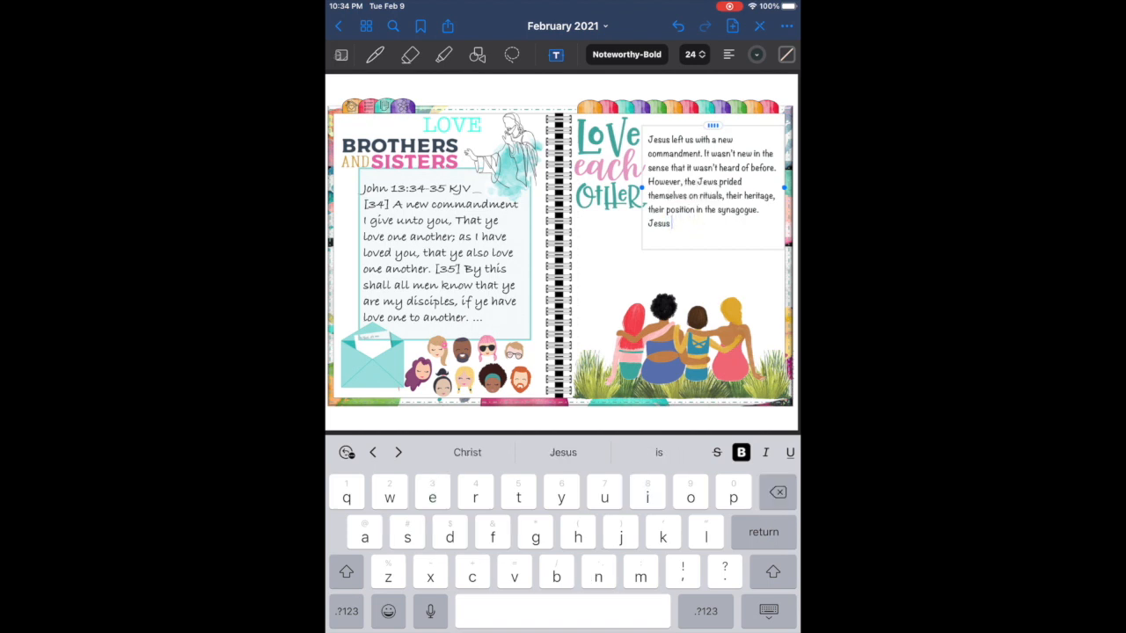
pyautogui.write('shows that')
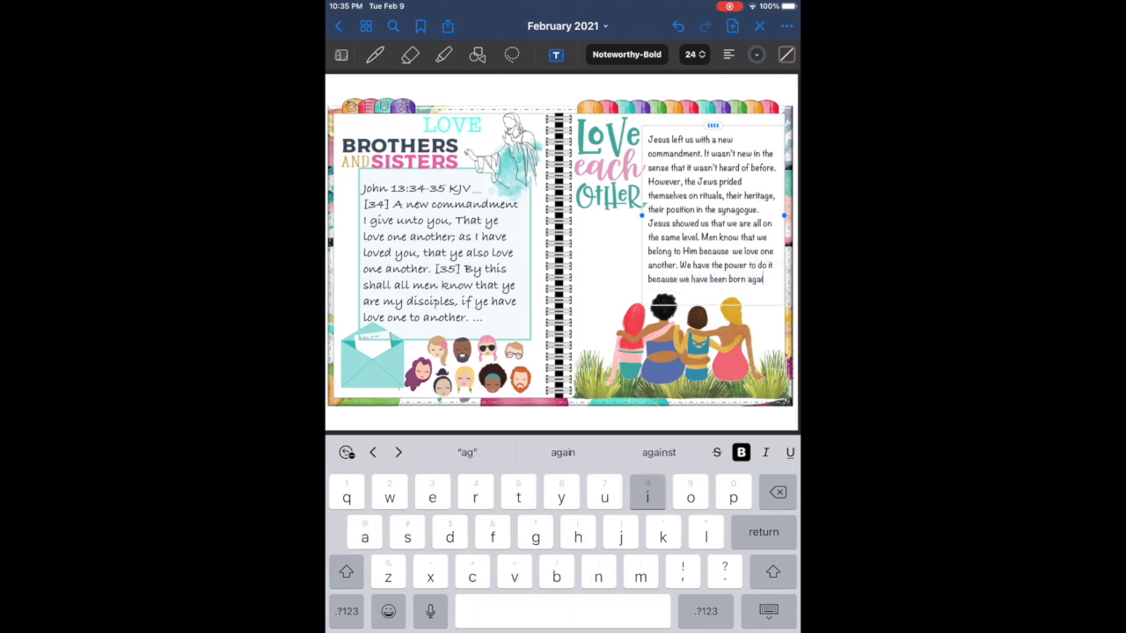
pyautogui.write('n.')
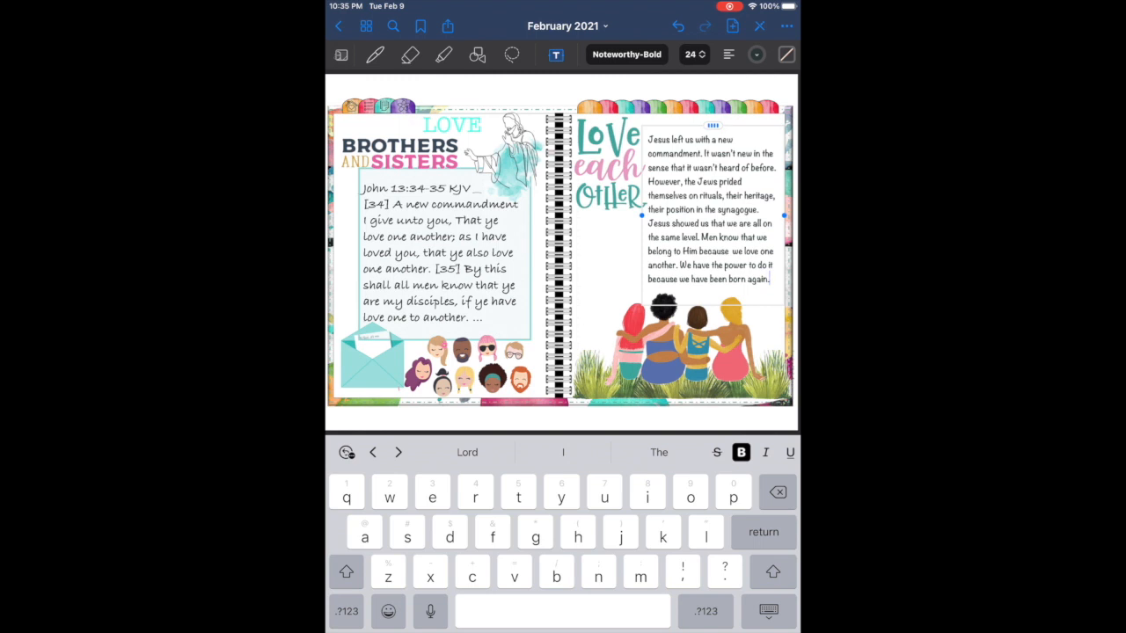
pyautogui.click(689, 492)
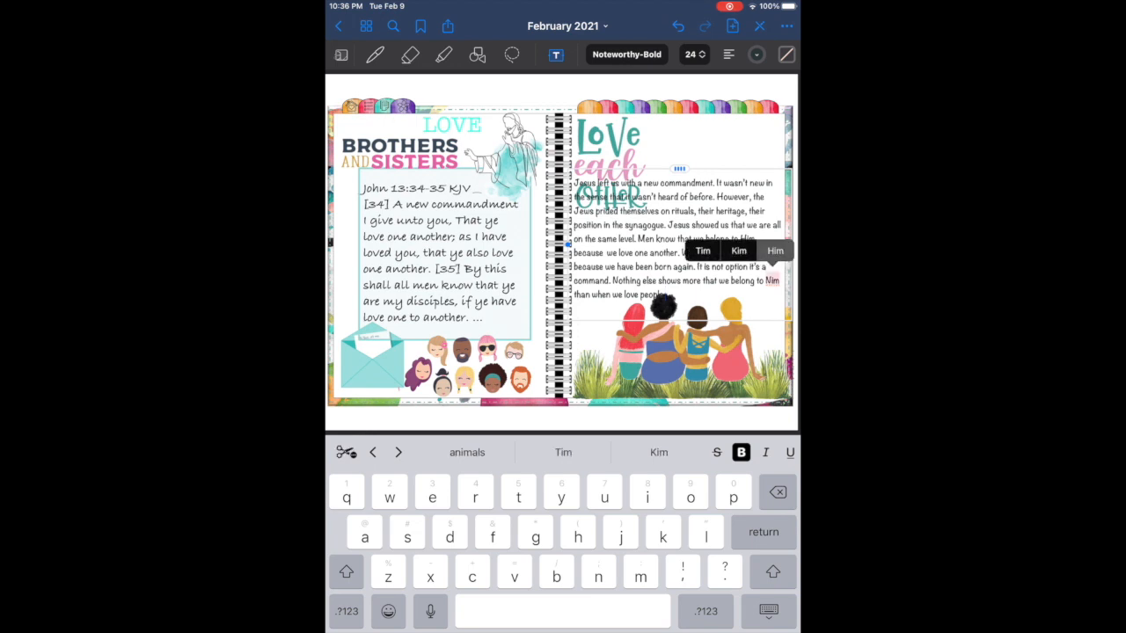
pyautogui.click(774, 250)
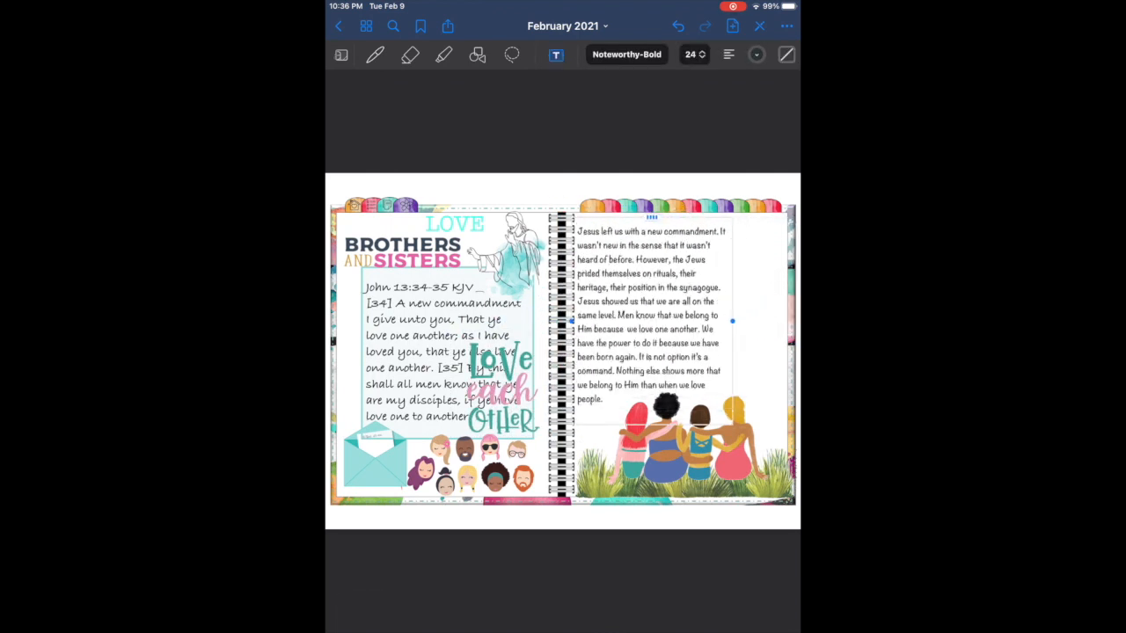
# Set the paragraph to AmericanTypewriter, return the Love Each Other sticker to the right page, and insert the sticker sheet.
pyautogui.click(669, 317)
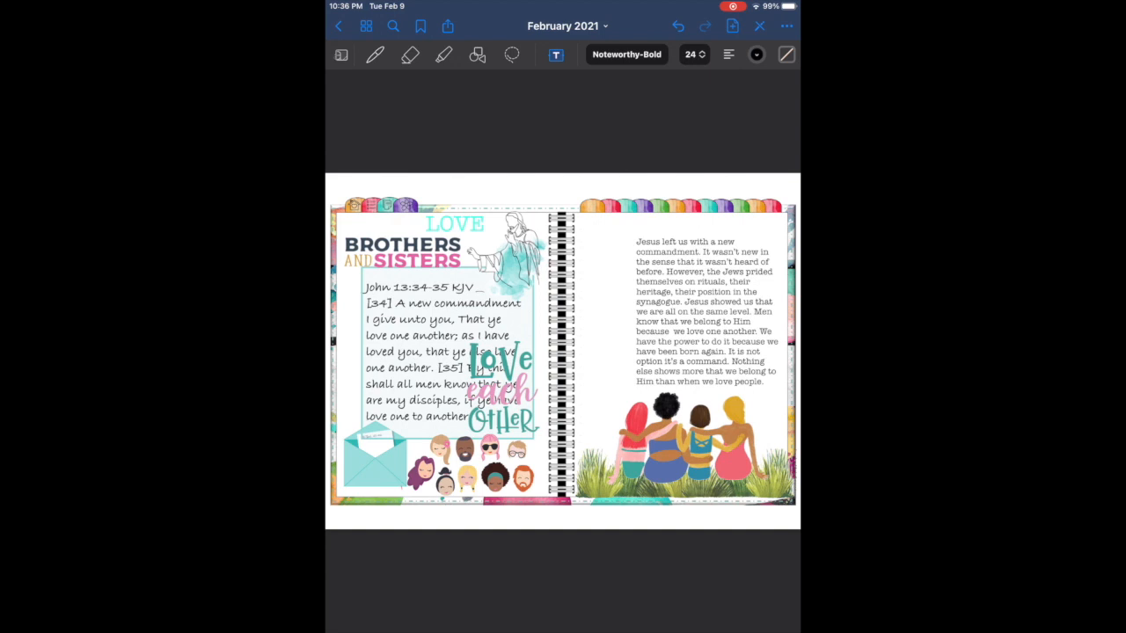
pyautogui.click(556, 54)
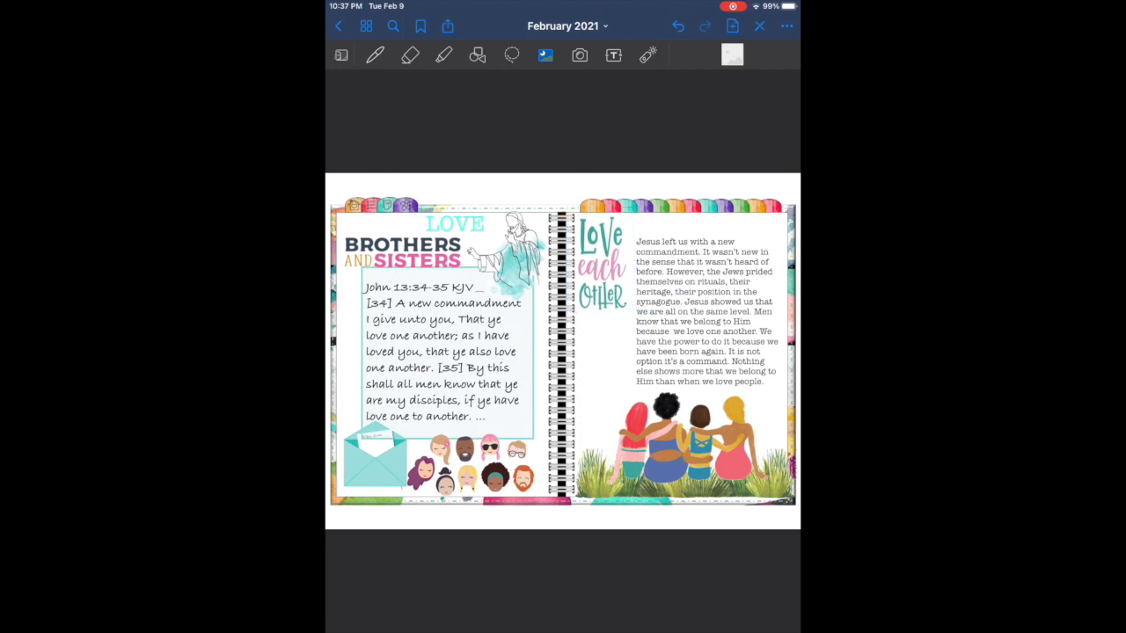
pyautogui.click(612, 55)
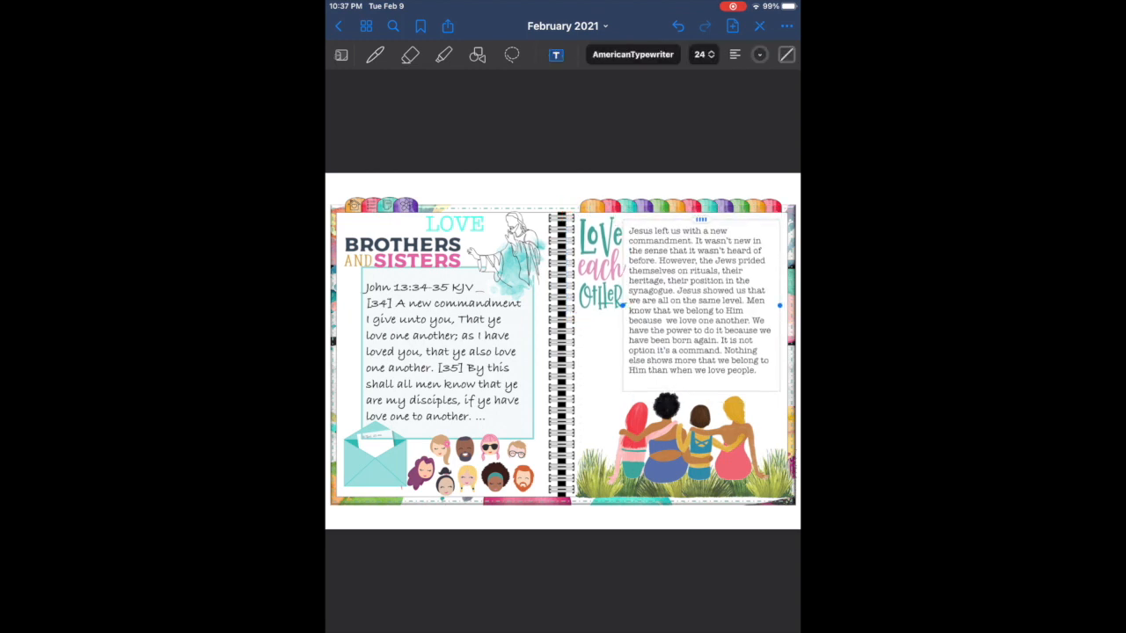
pyautogui.click(633, 53)
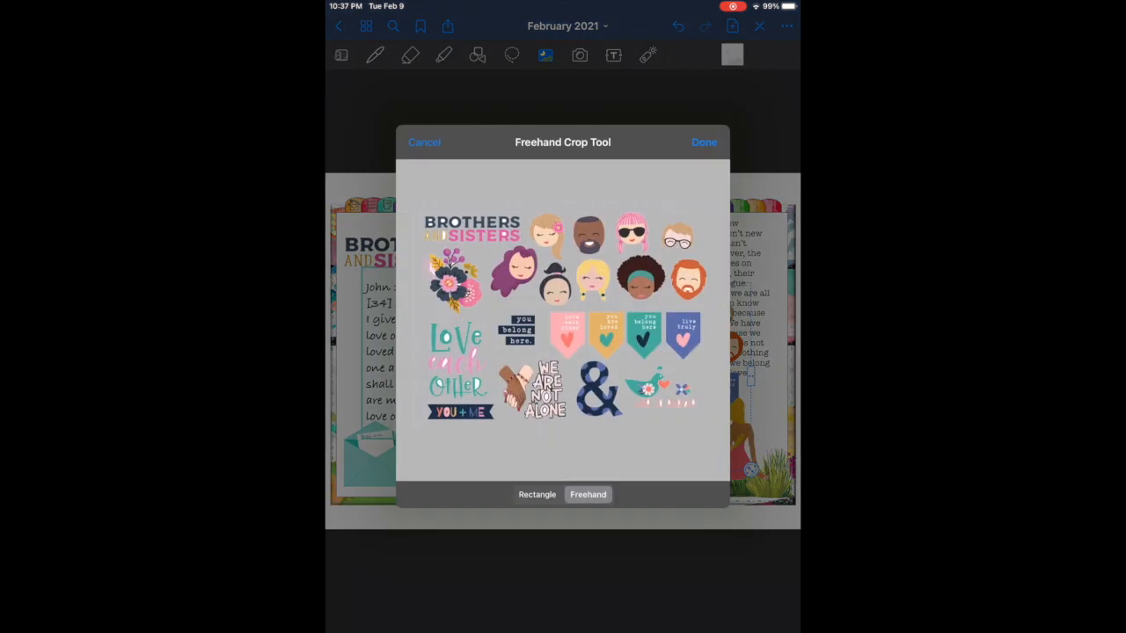
# Crop the orange heart banner sticker and move it to the right page's top right corner.
pyautogui.click(703, 140)
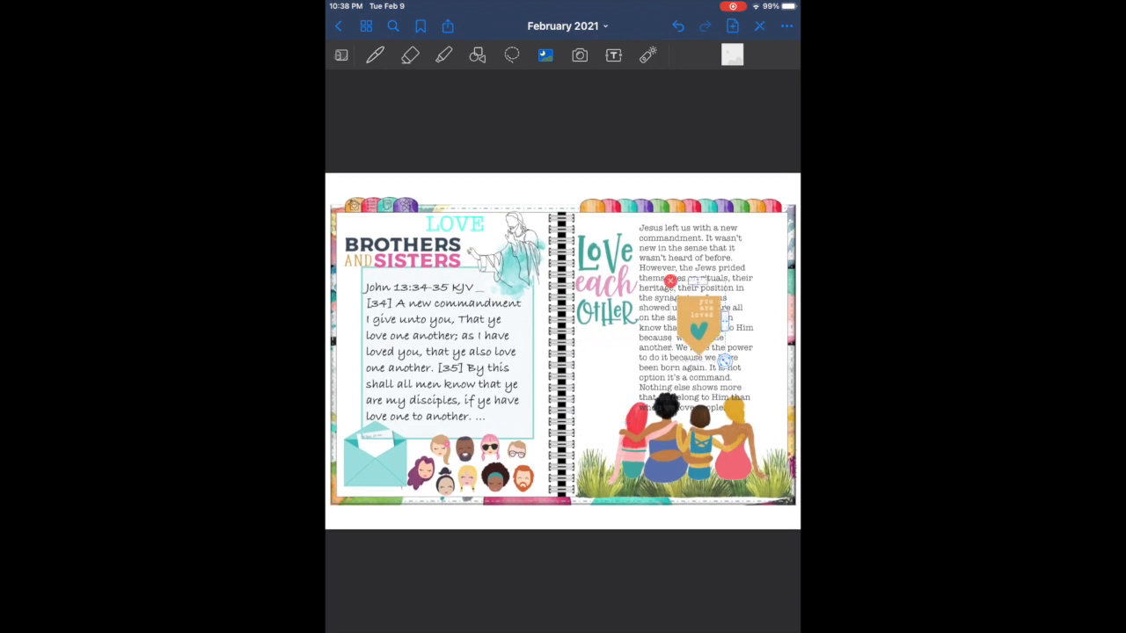
pyautogui.moveTo(695, 326); pyautogui.dragTo(767, 243)
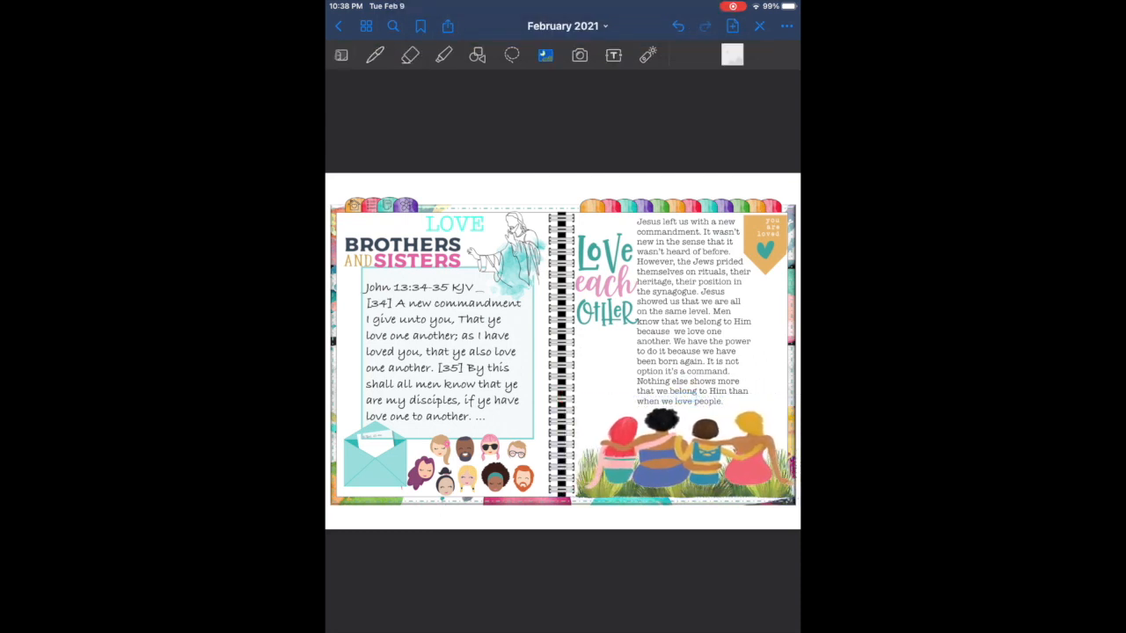
pyautogui.click(613, 55)
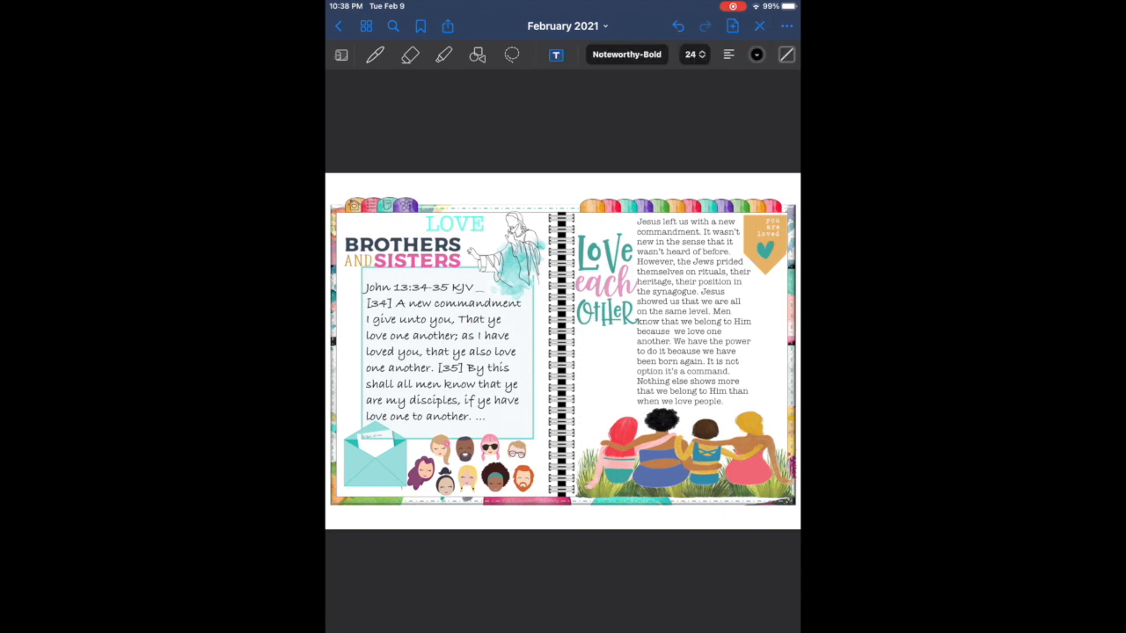